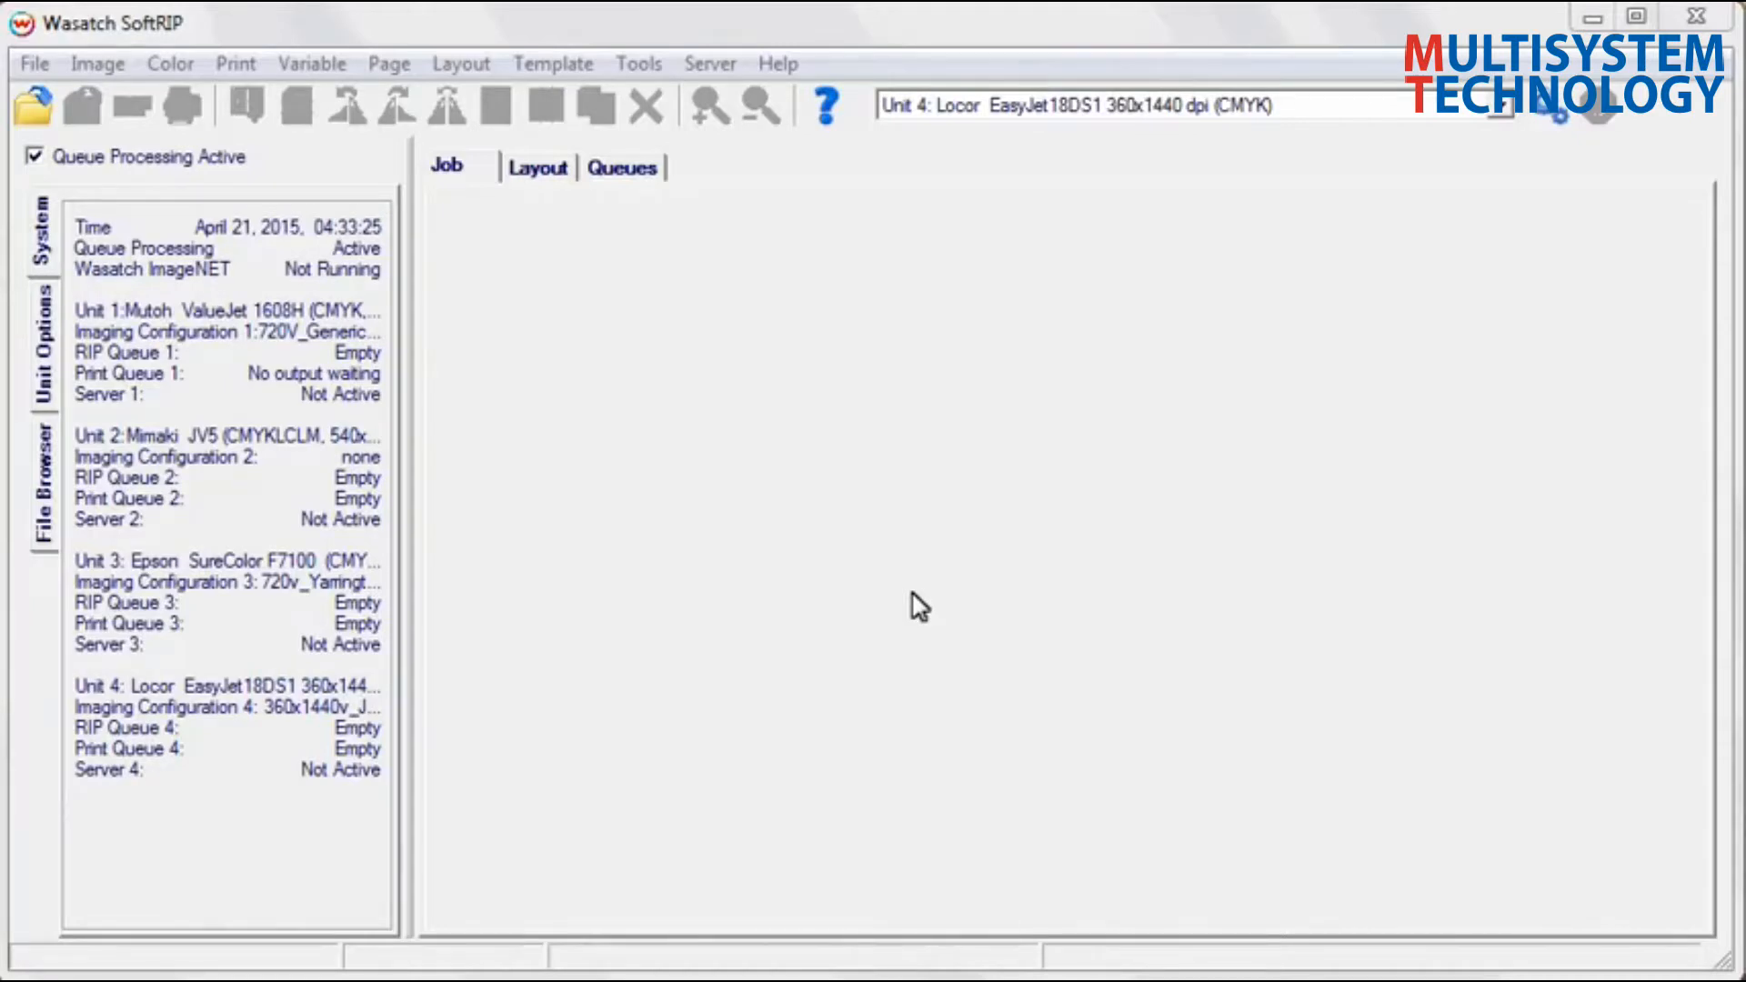
mouse_move(898, 611)
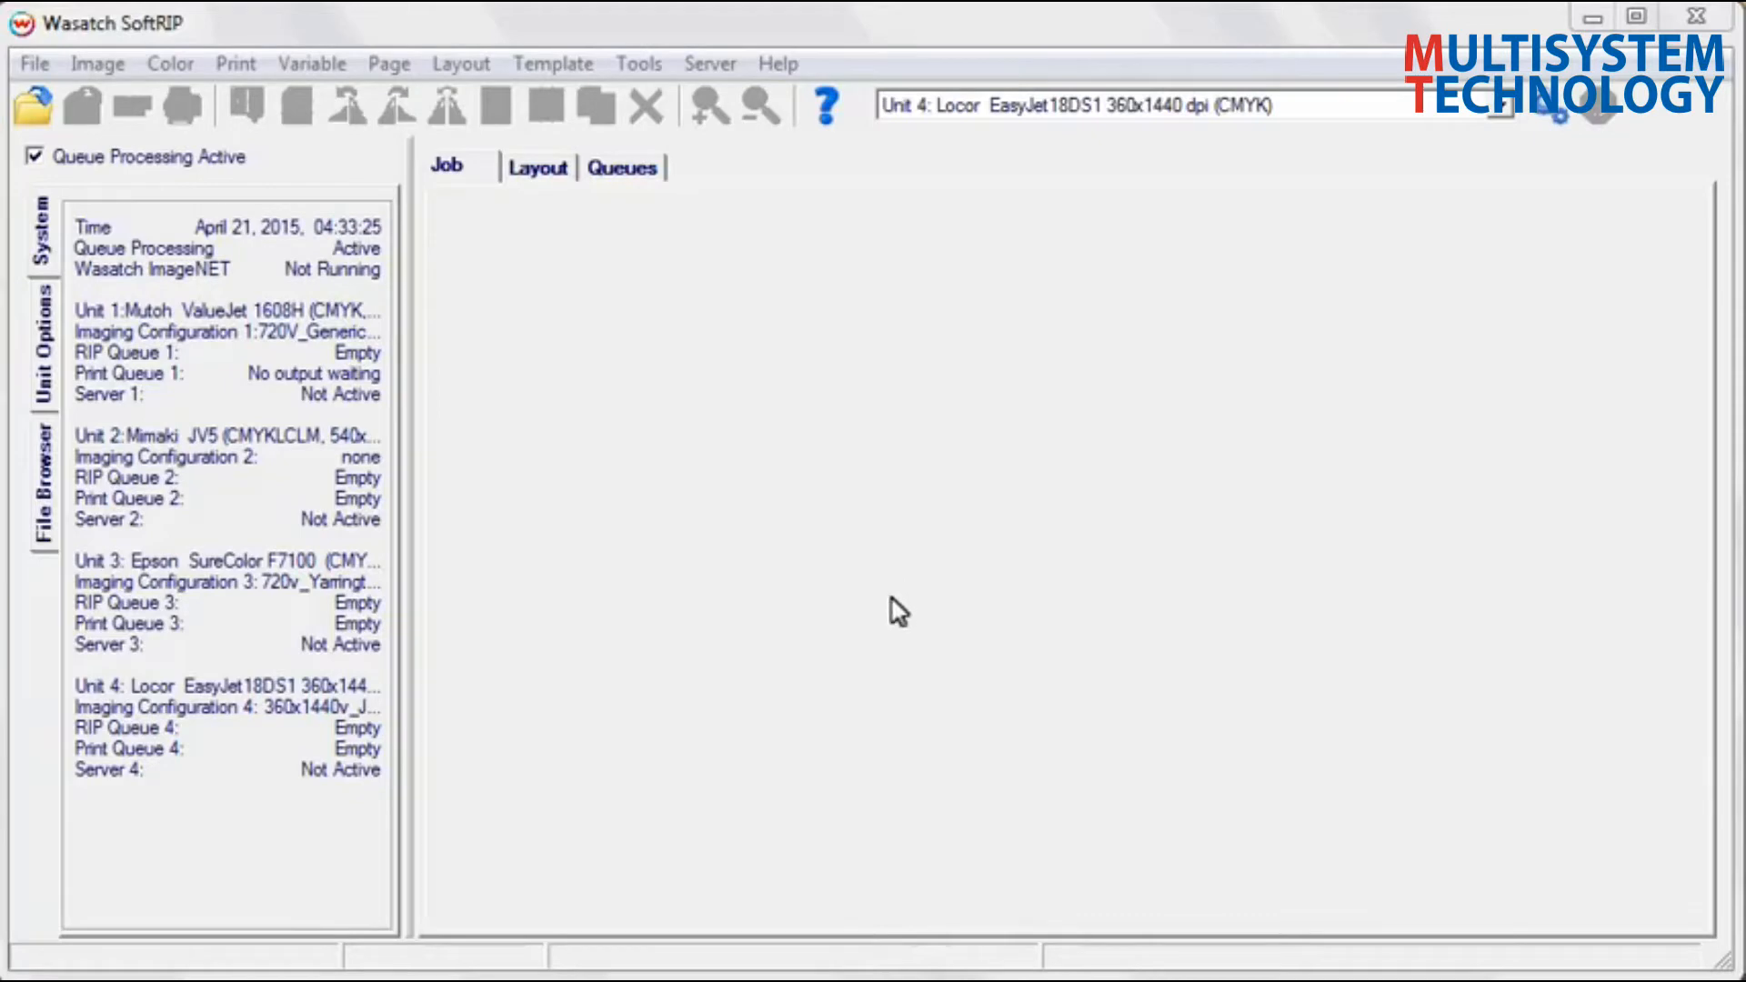
mouse_move(400, 592)
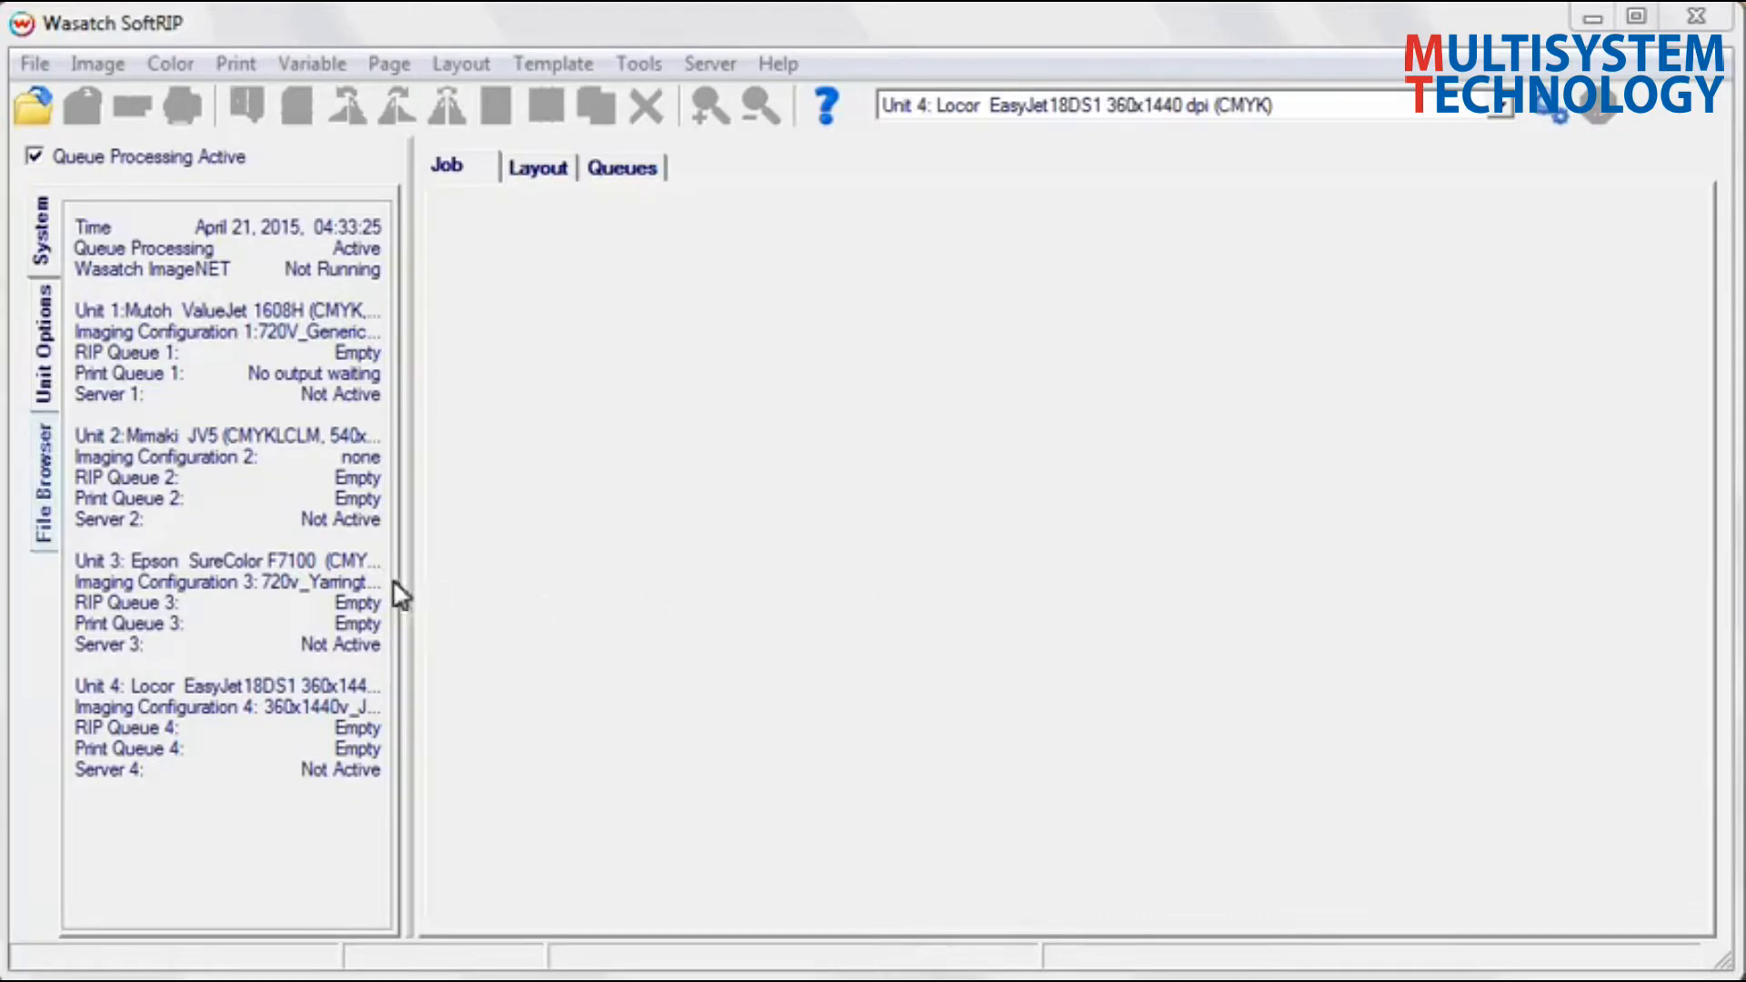
Load fruitsVegetablesFlat.tif from the desktop folders into a new print job
click(42, 484)
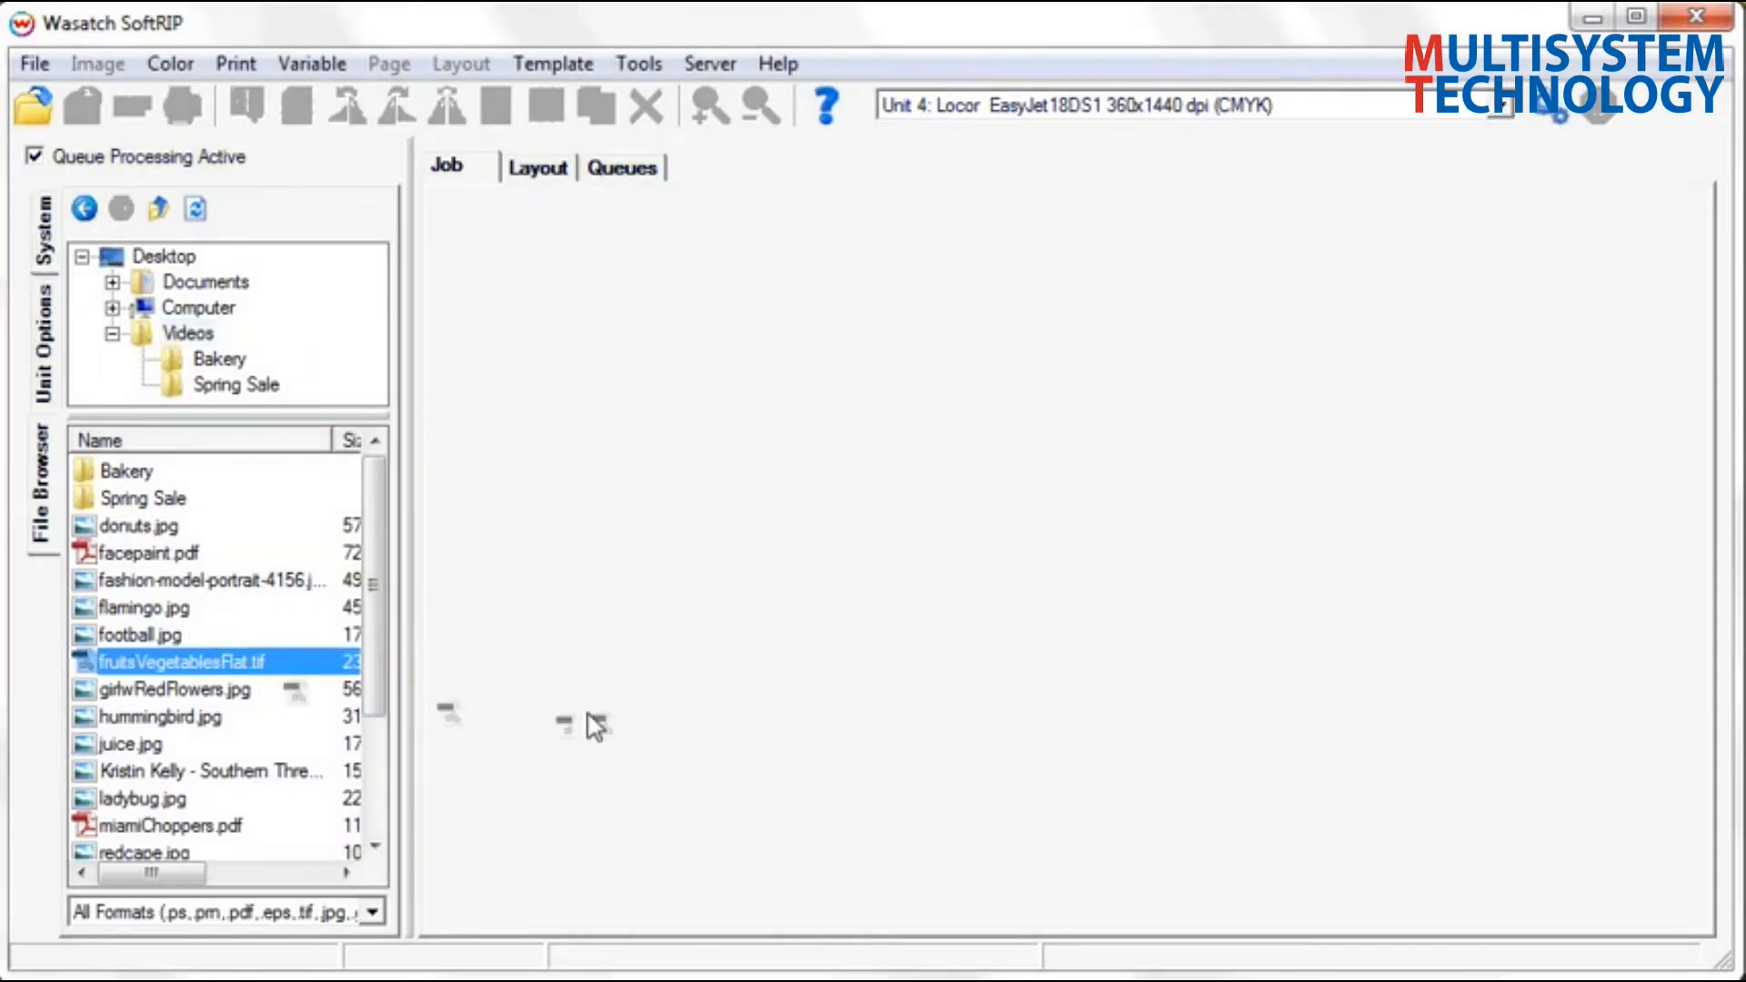
double_click(184, 660)
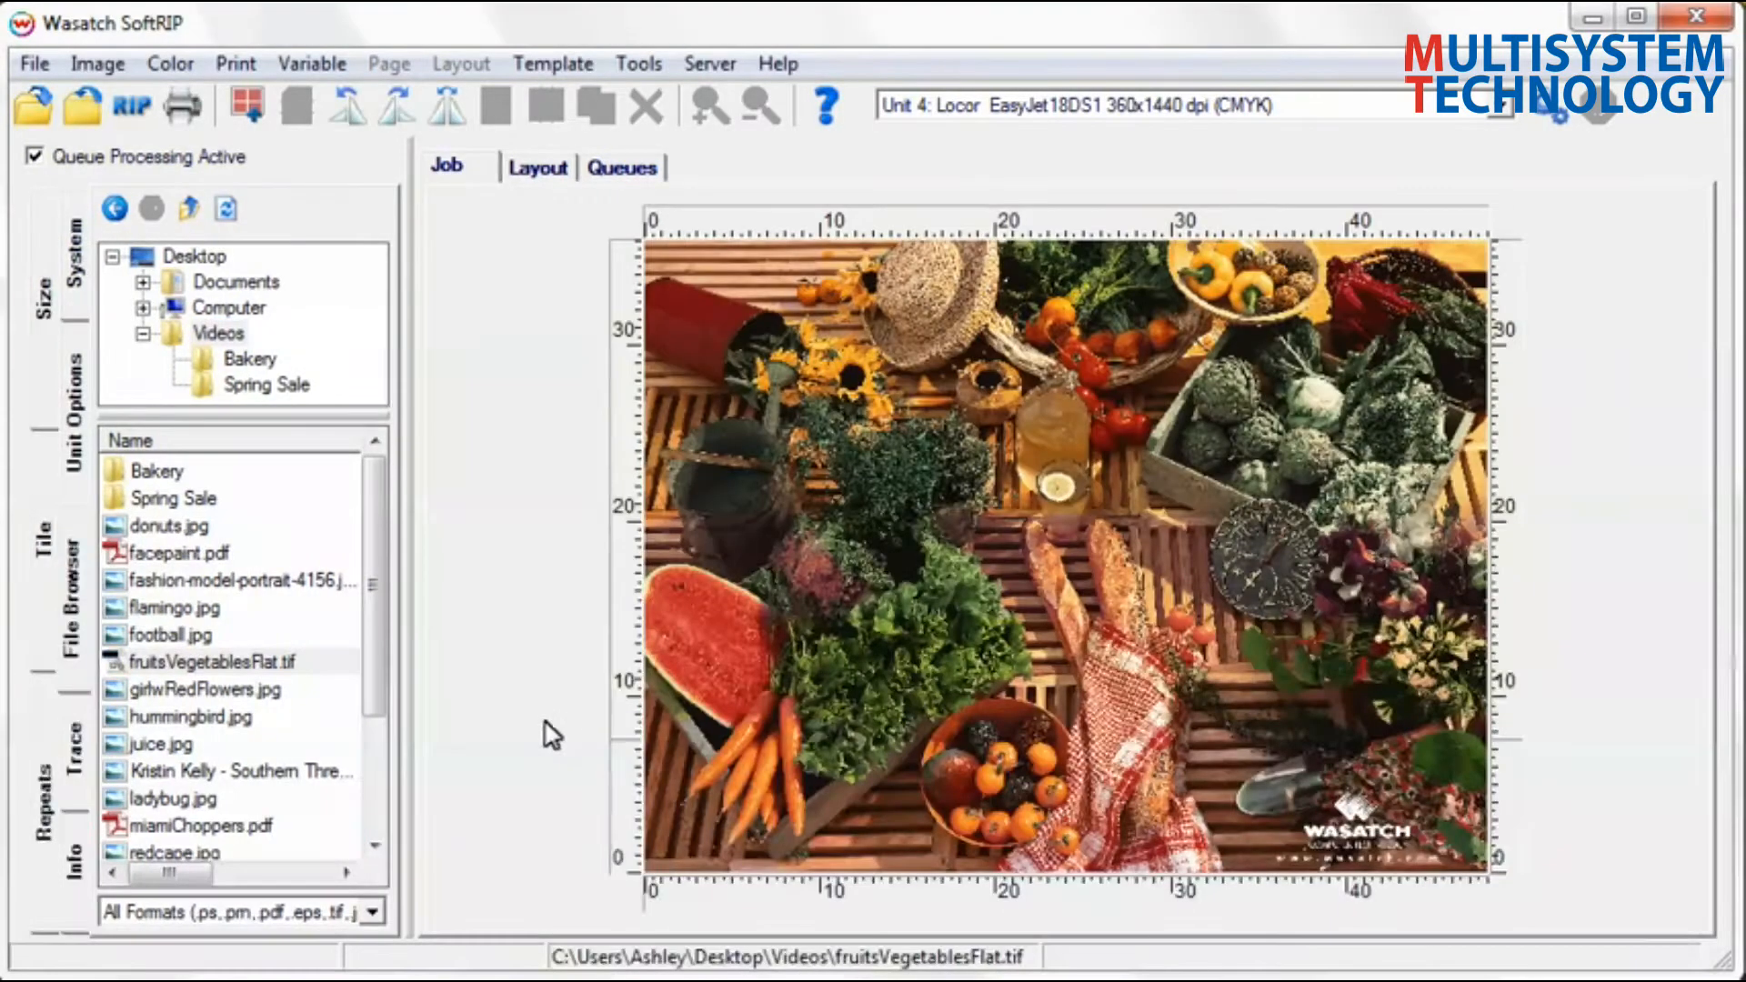
click(169, 64)
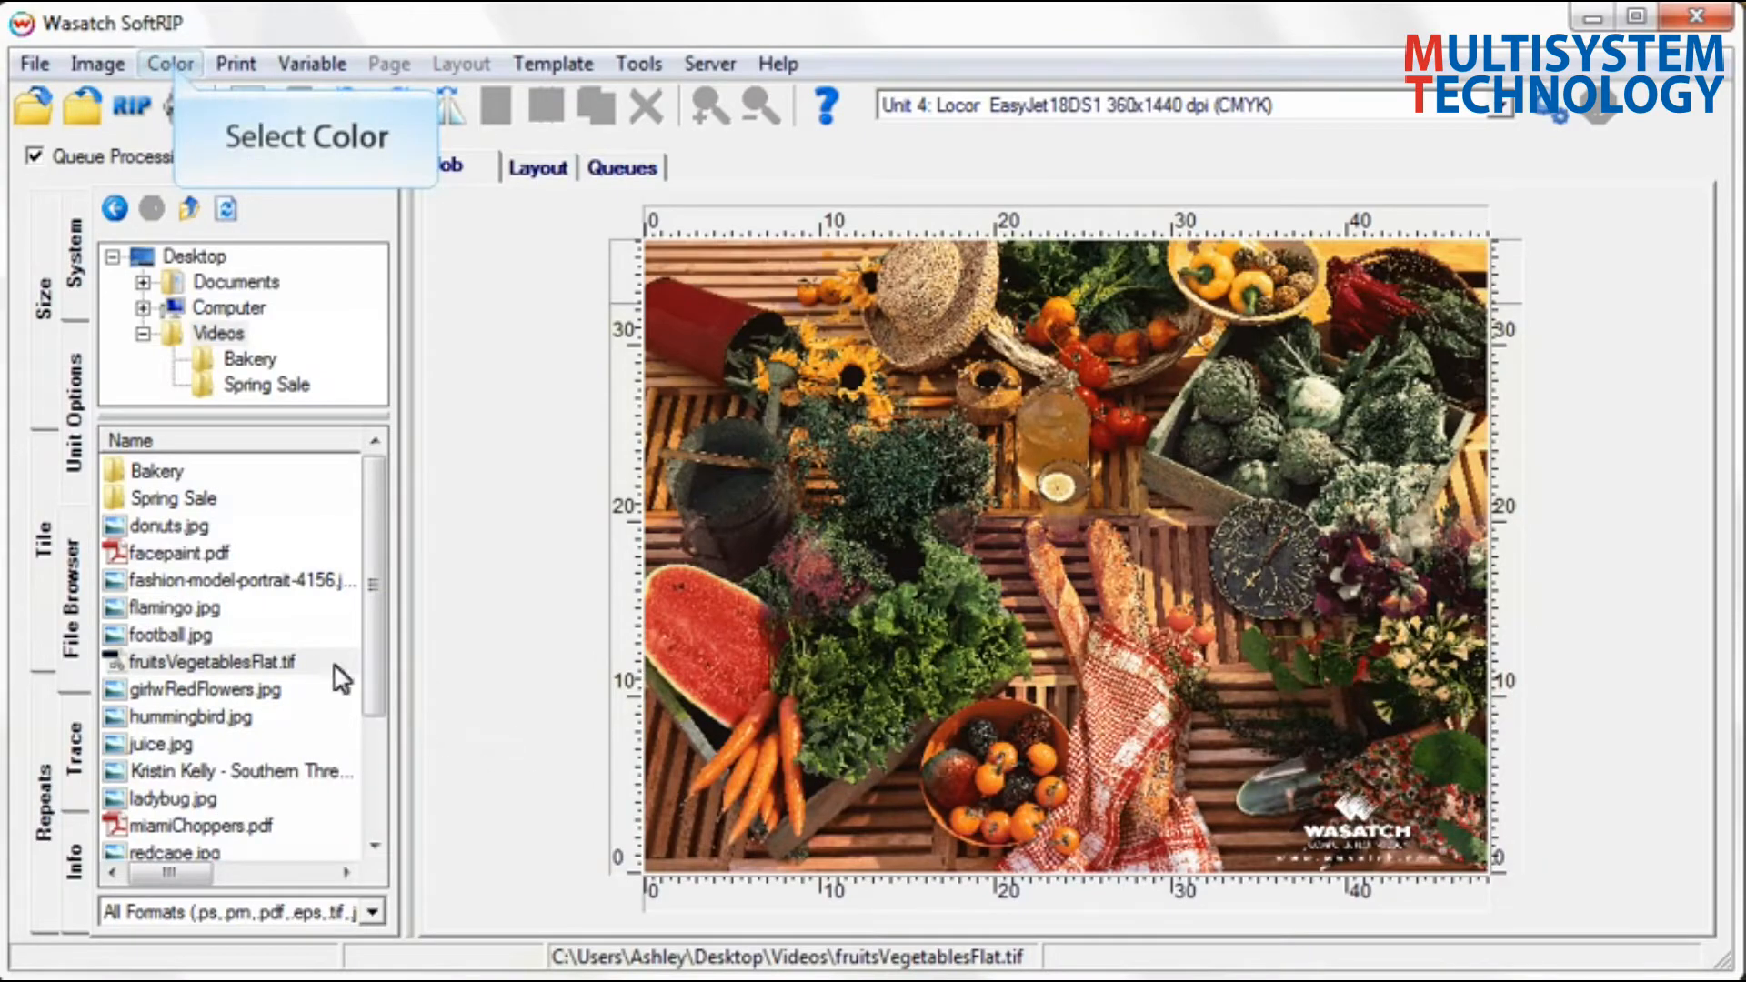
Bring up the 3D profile gamut viewer from the Color menu
click(170, 64)
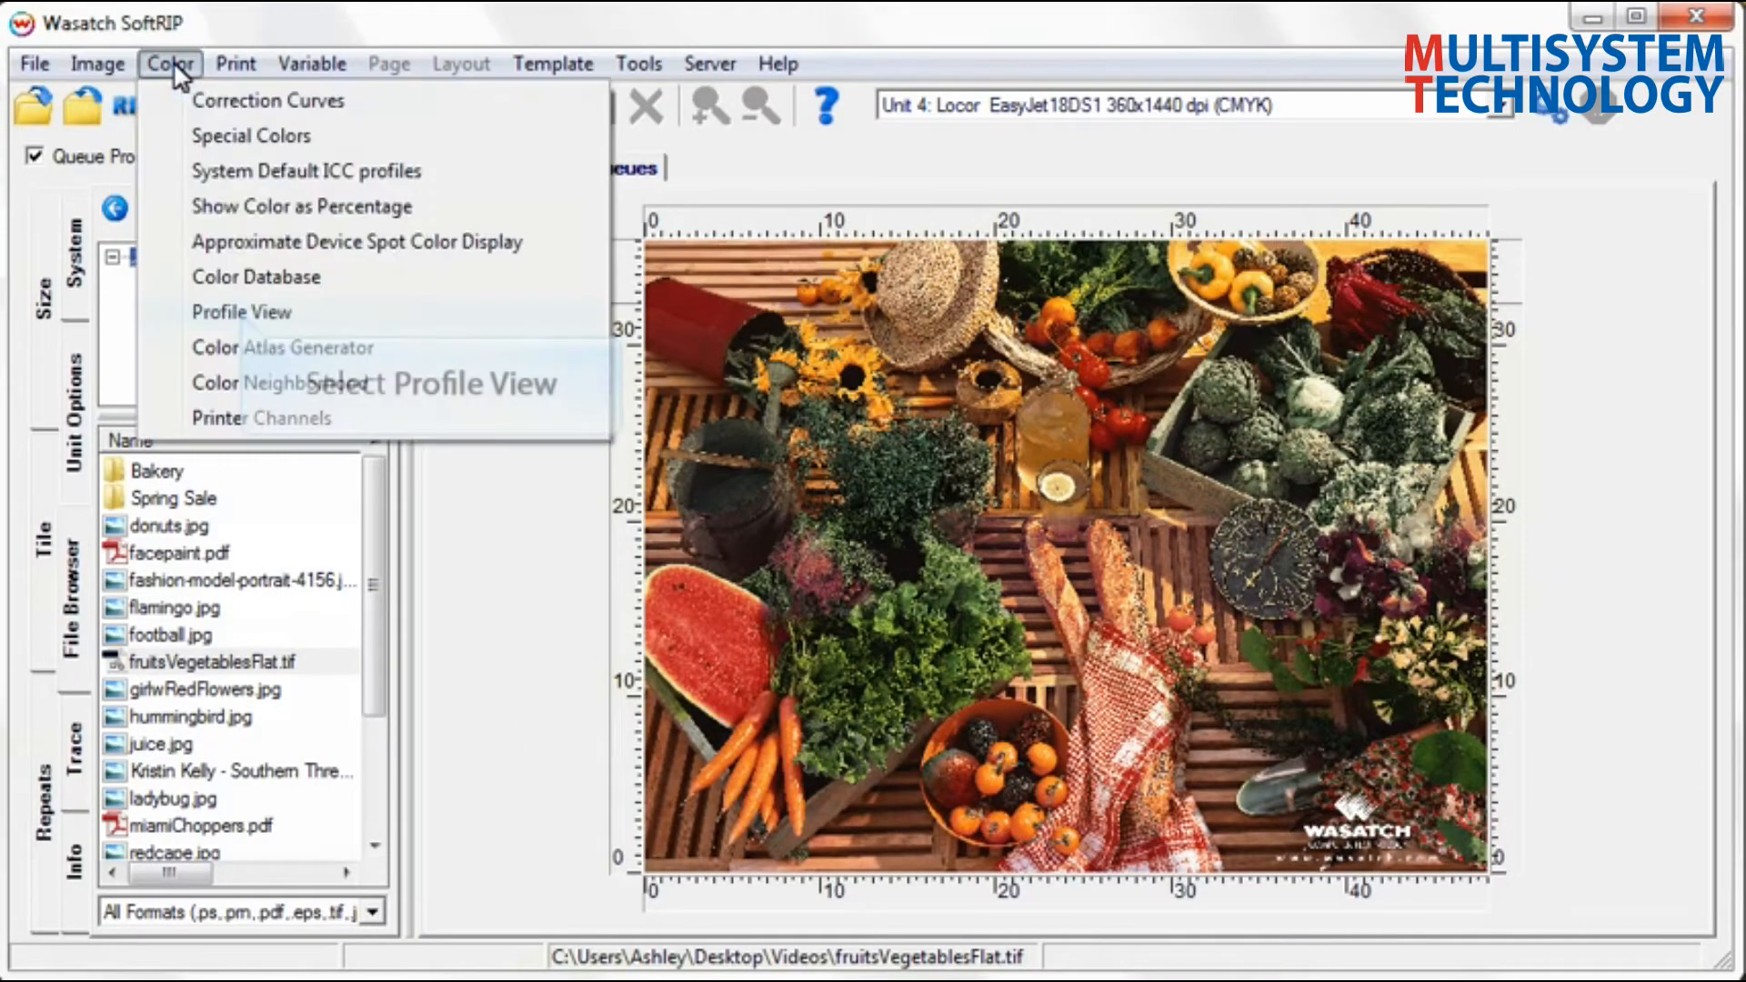
click(240, 311)
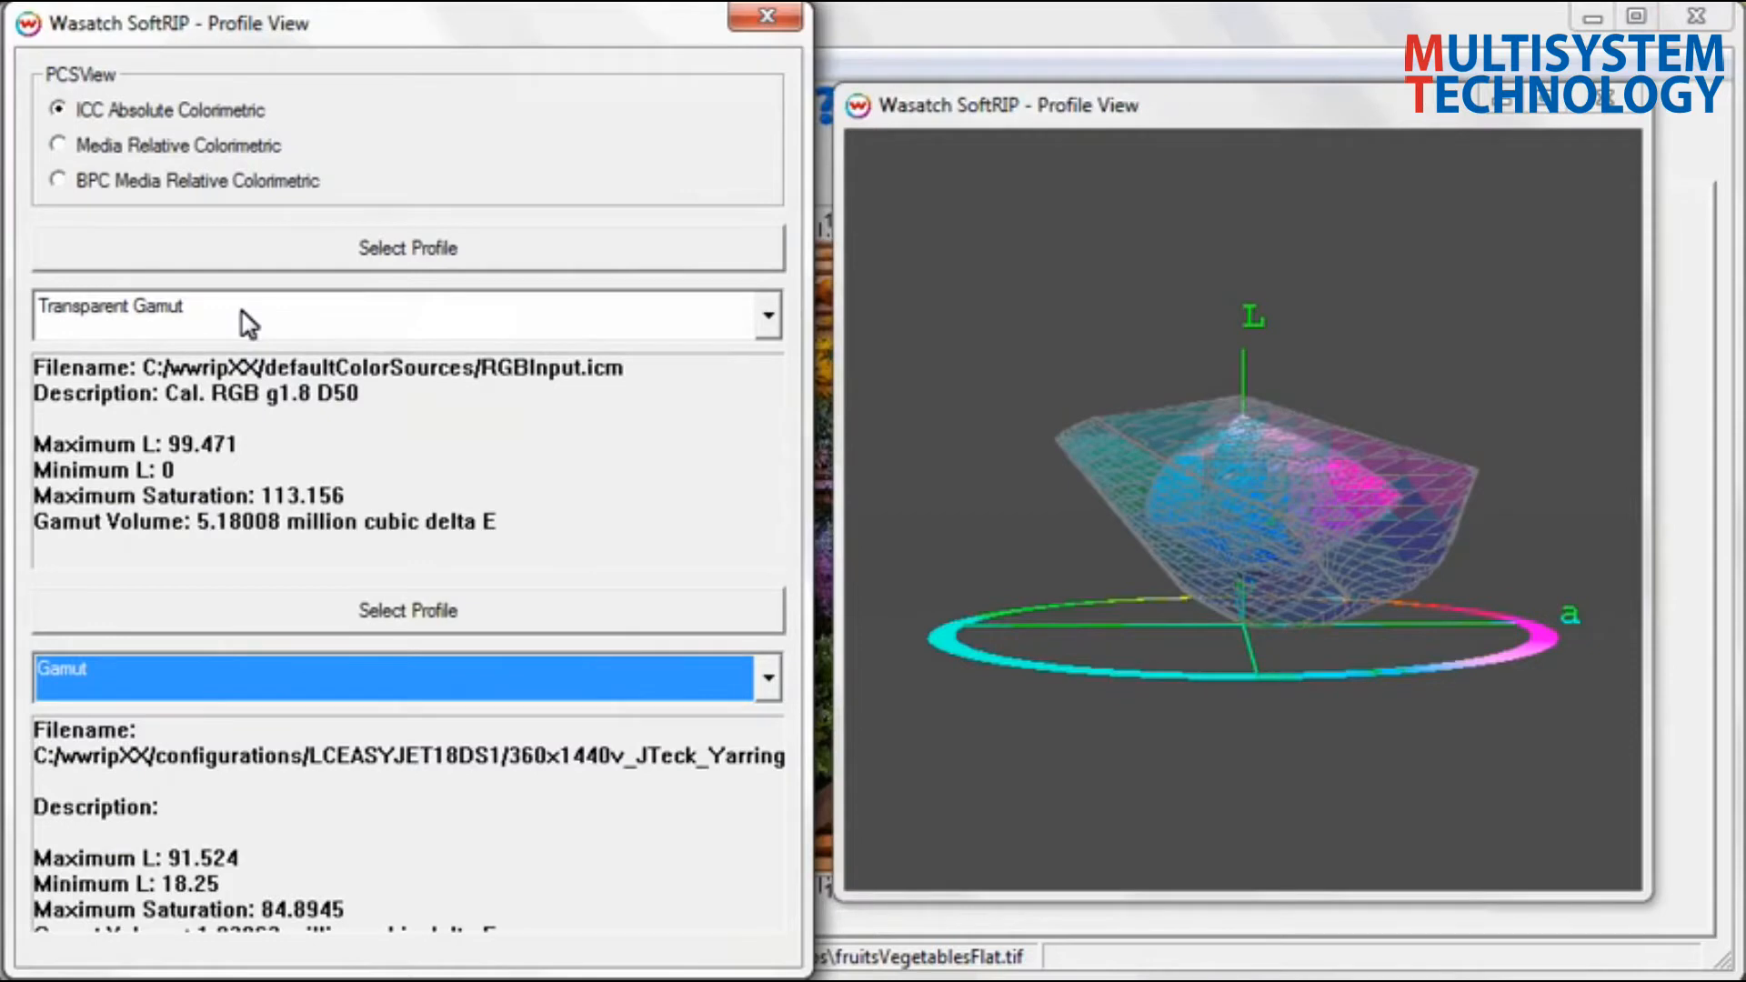
mouse_move(720, 824)
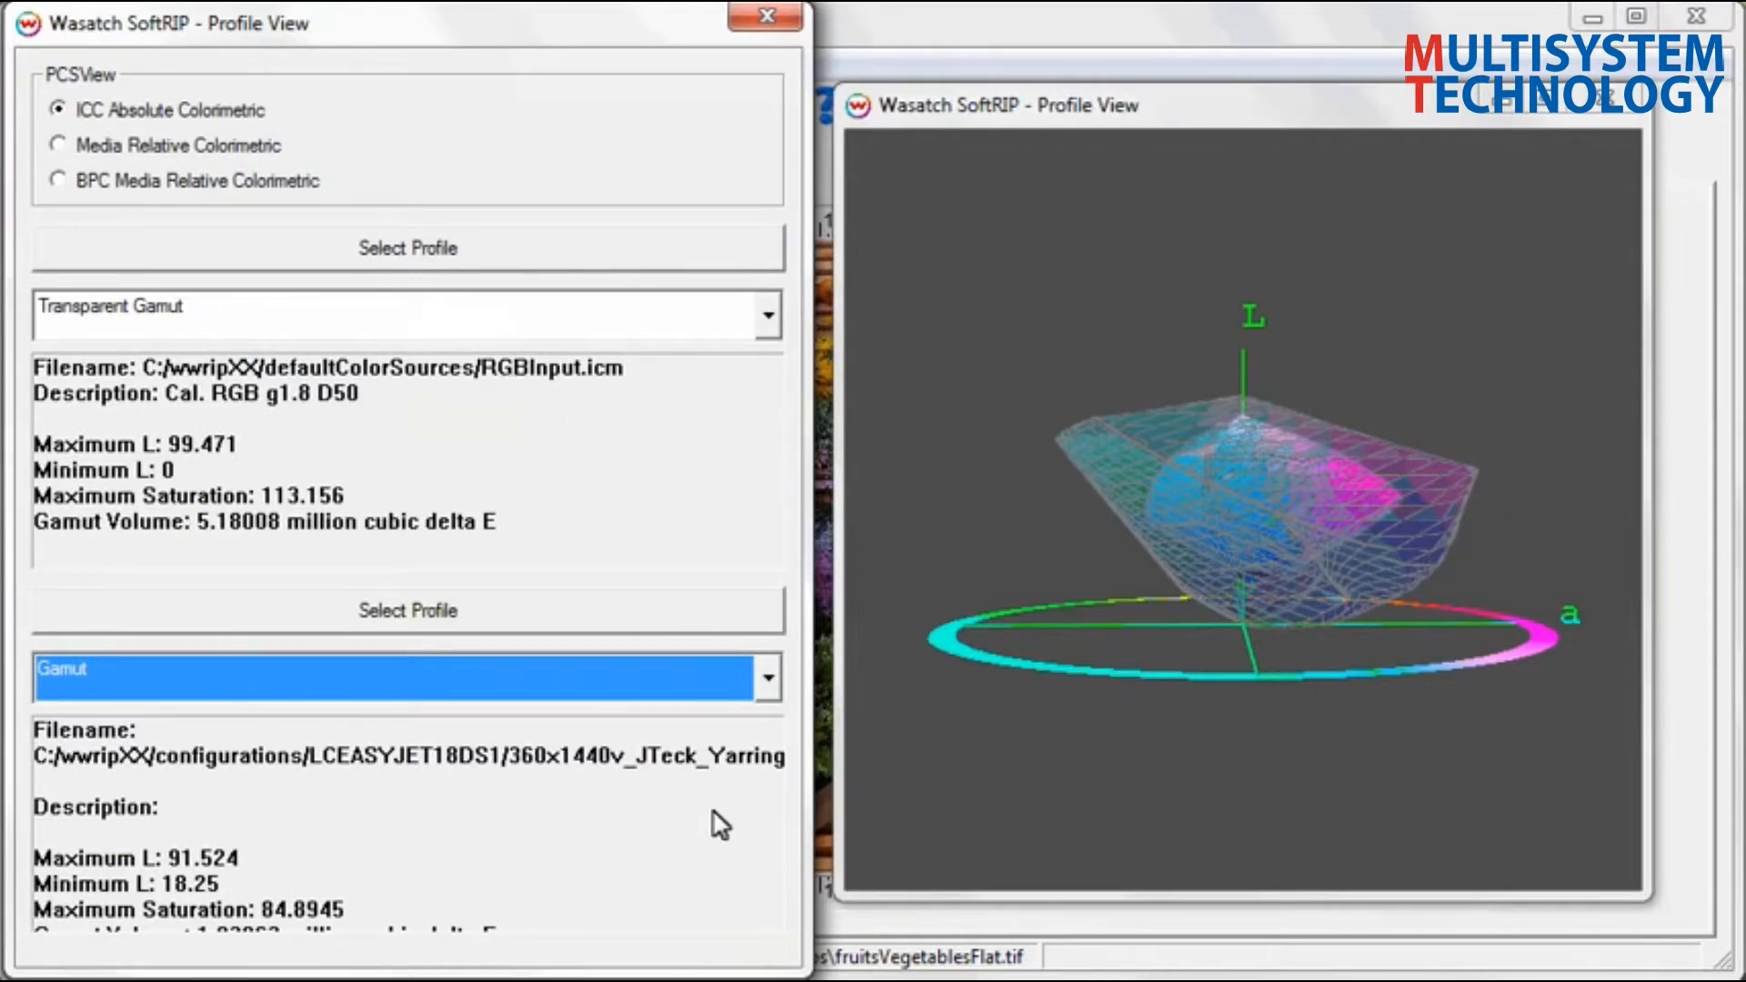
Rotate the gamut model to compare the RGB input and Unit 4 printer gamut volumes
drag(1248, 467, 1012, 775)
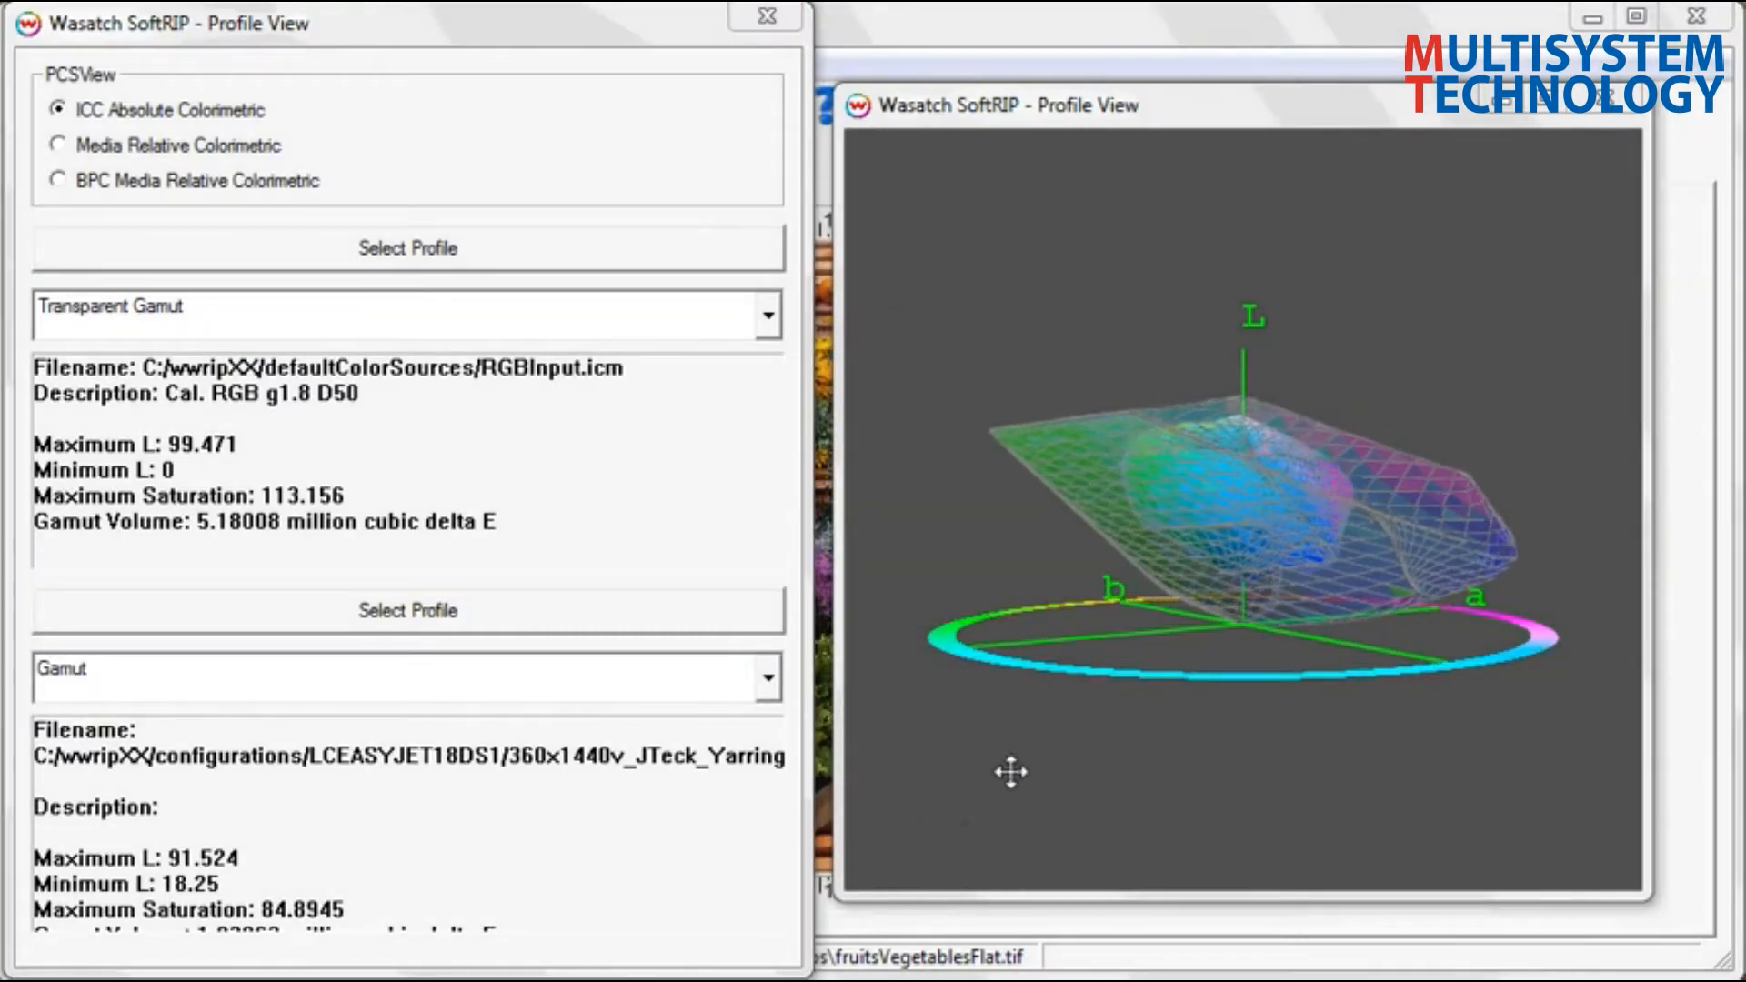
drag(1011, 773, 1074, 469)
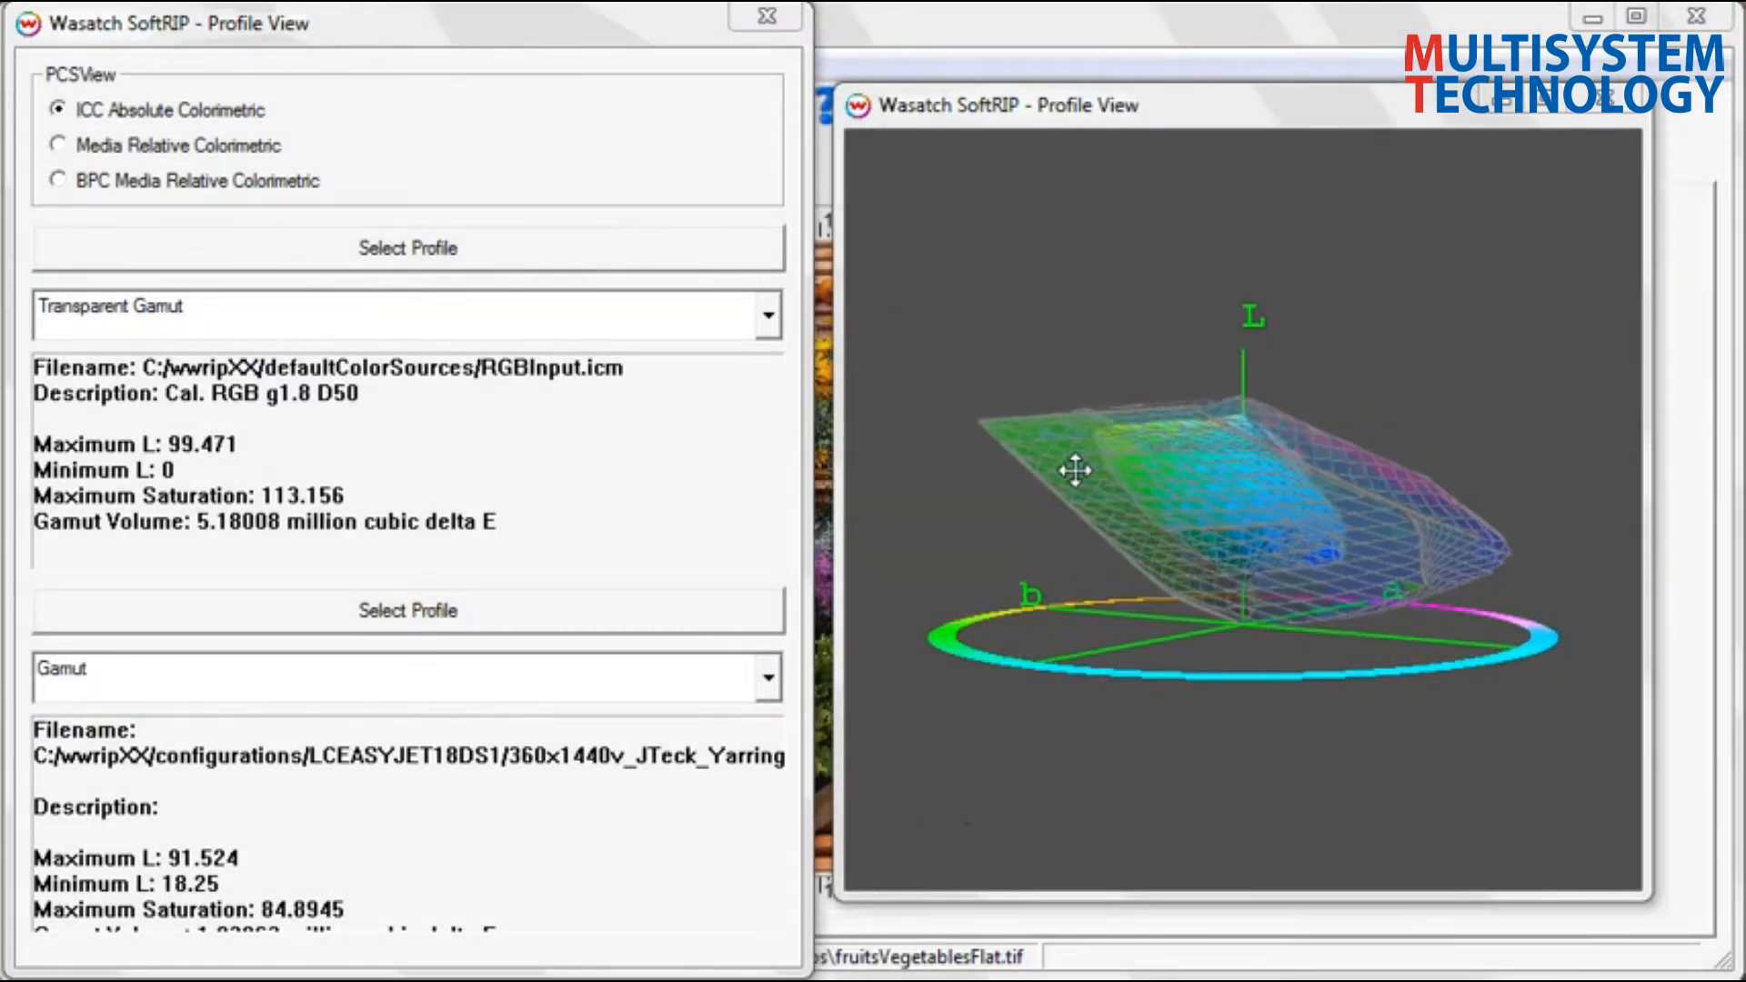
drag(1075, 467, 1202, 492)
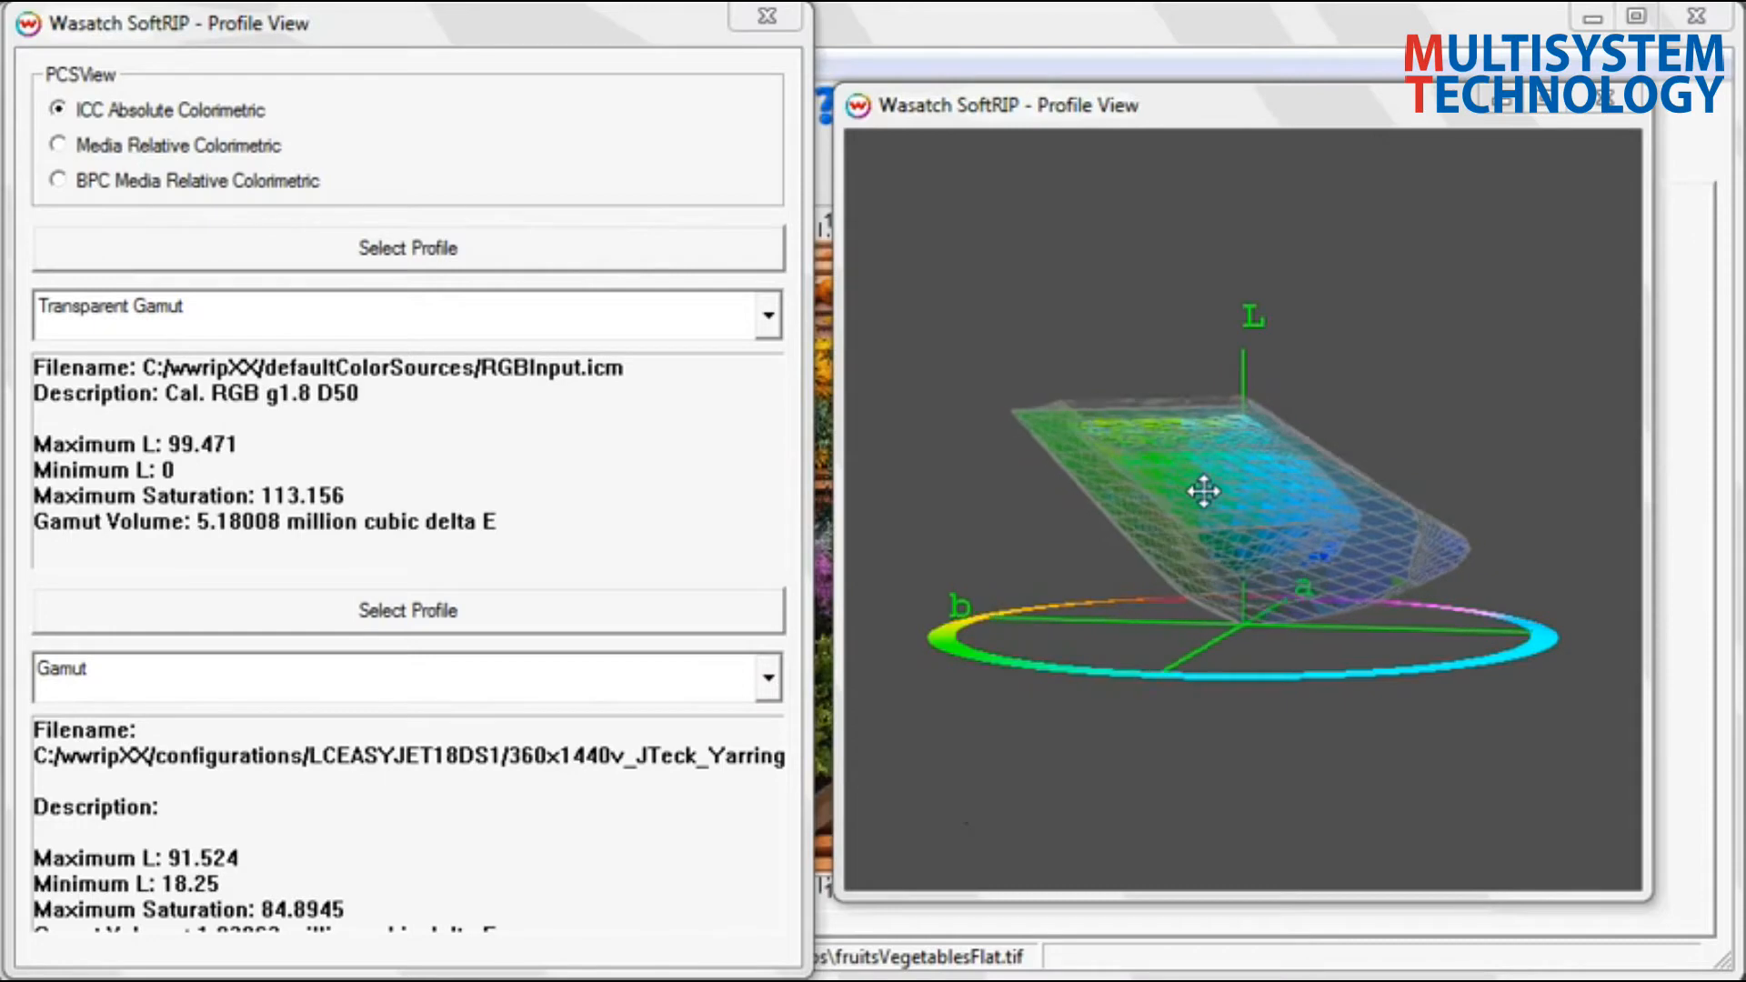
drag(1202, 493, 1248, 495)
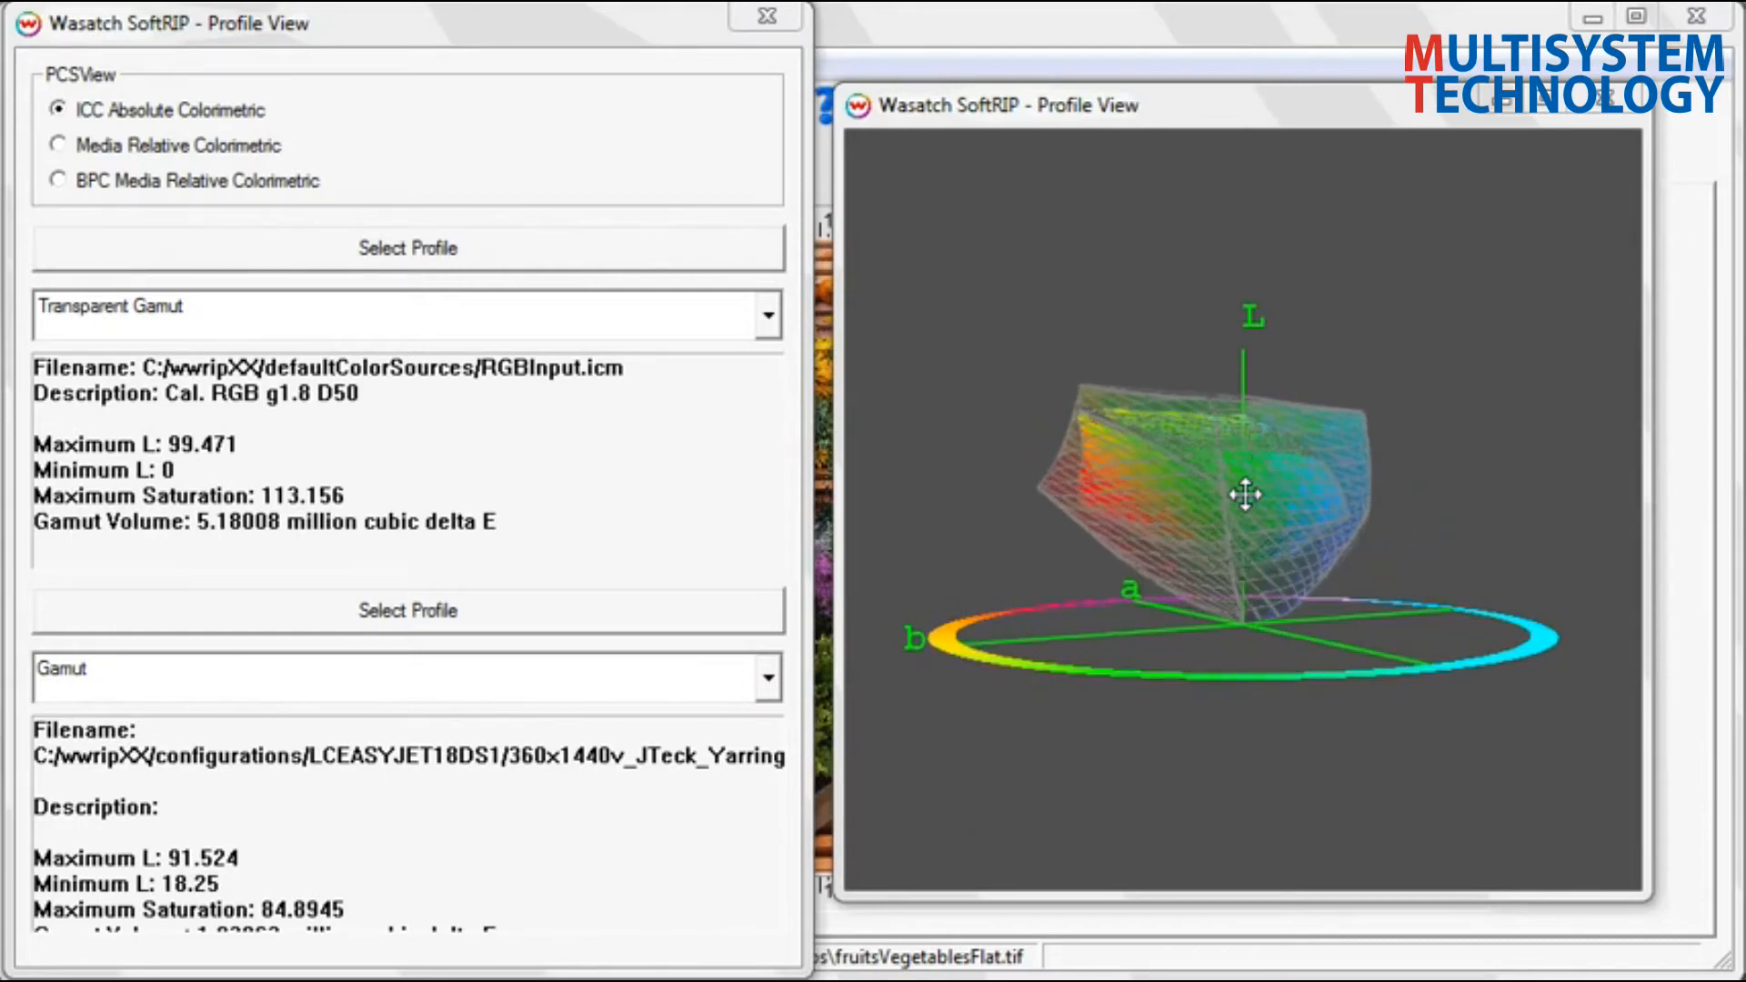
drag(1244, 493, 953, 549)
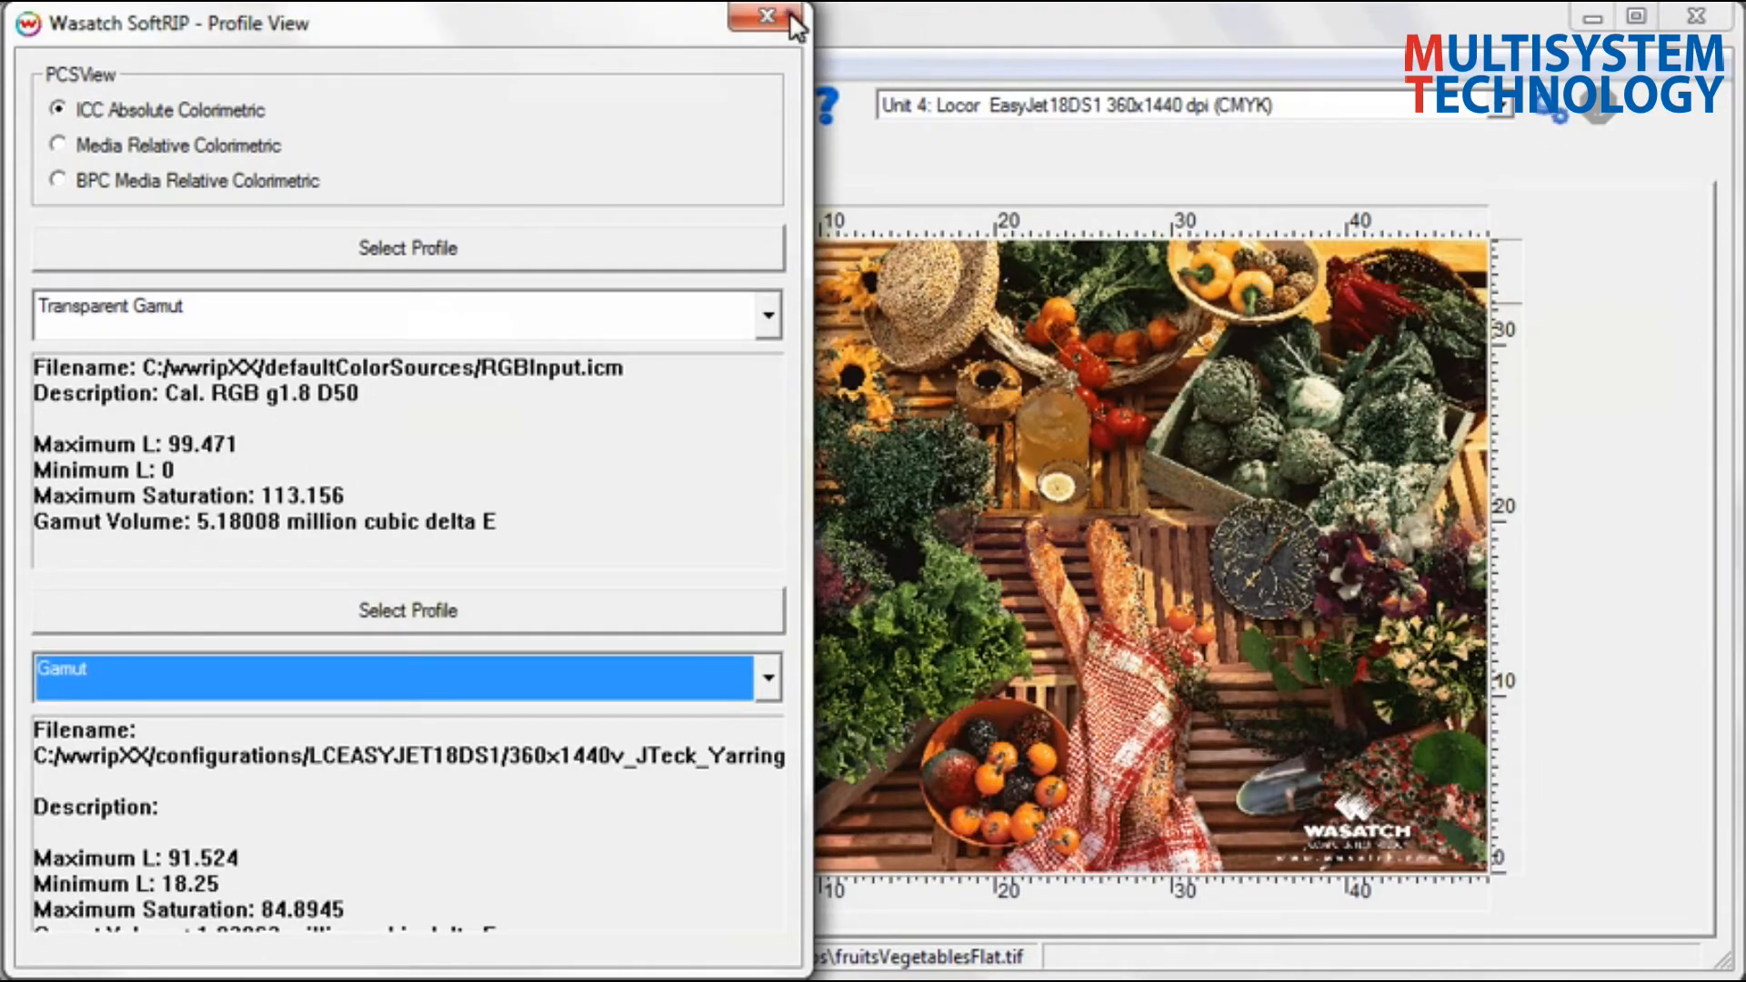
Close the gamut view and start editing Unit 4's imaging configuration via Print Setup
click(765, 16)
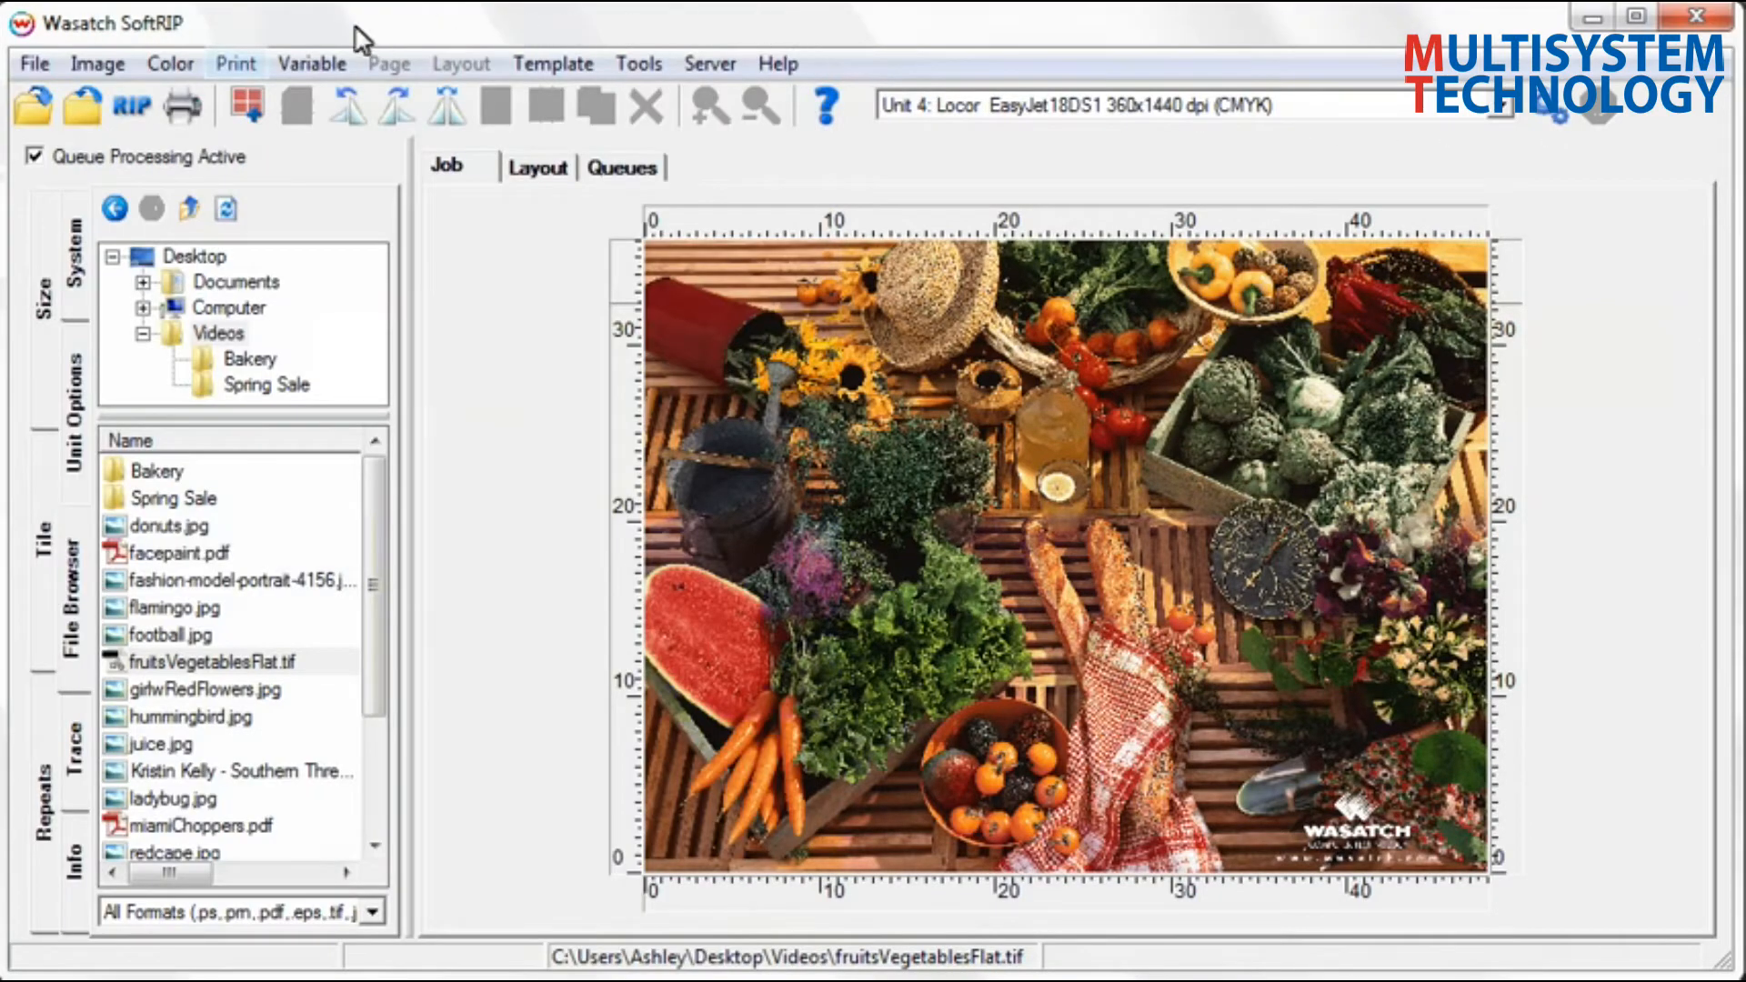
click(235, 64)
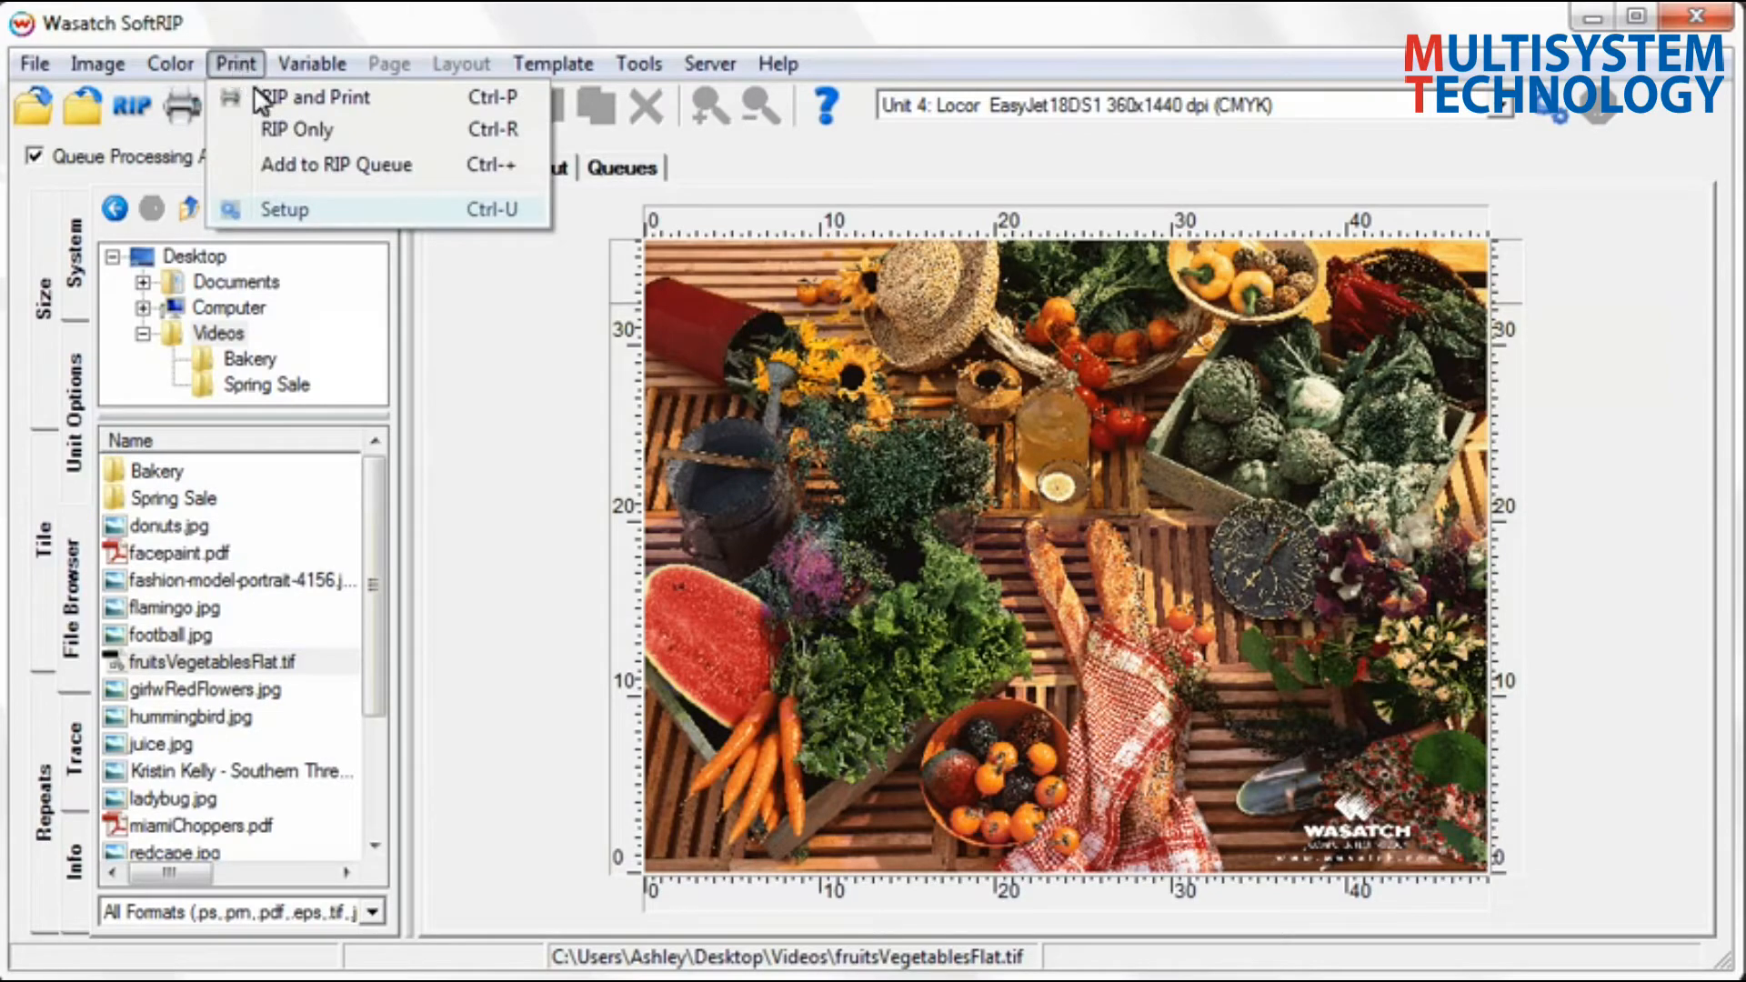
click(286, 209)
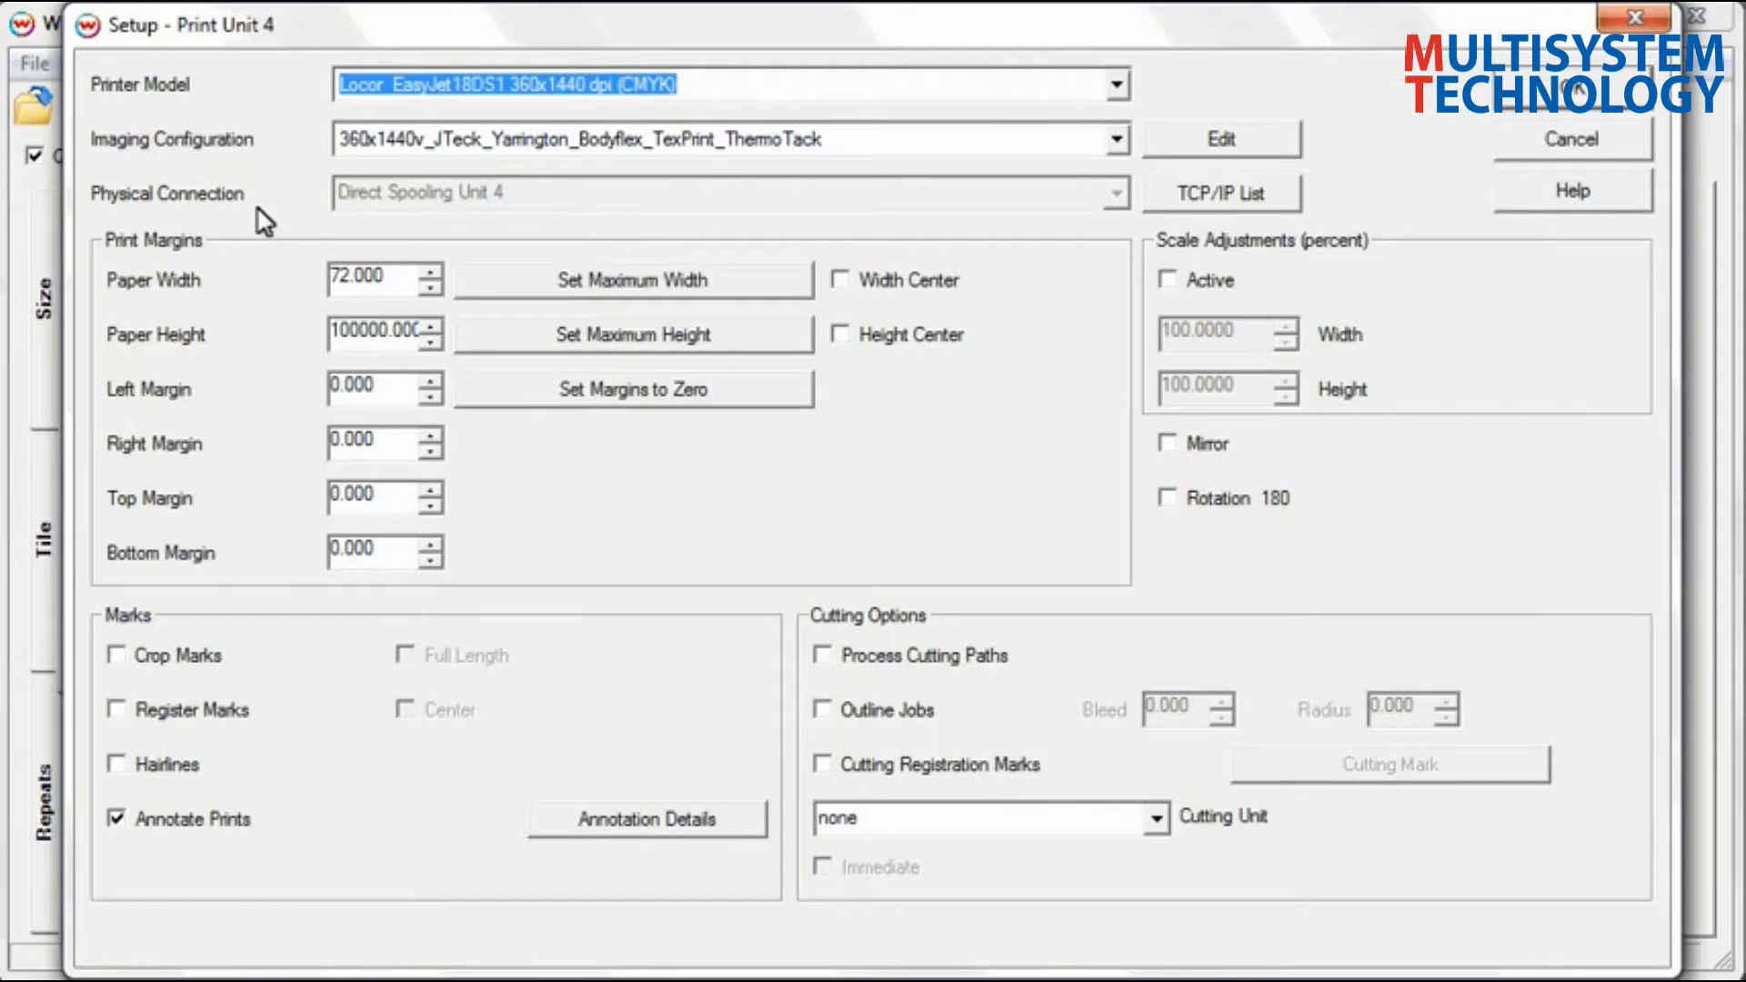
mouse_move(1222, 140)
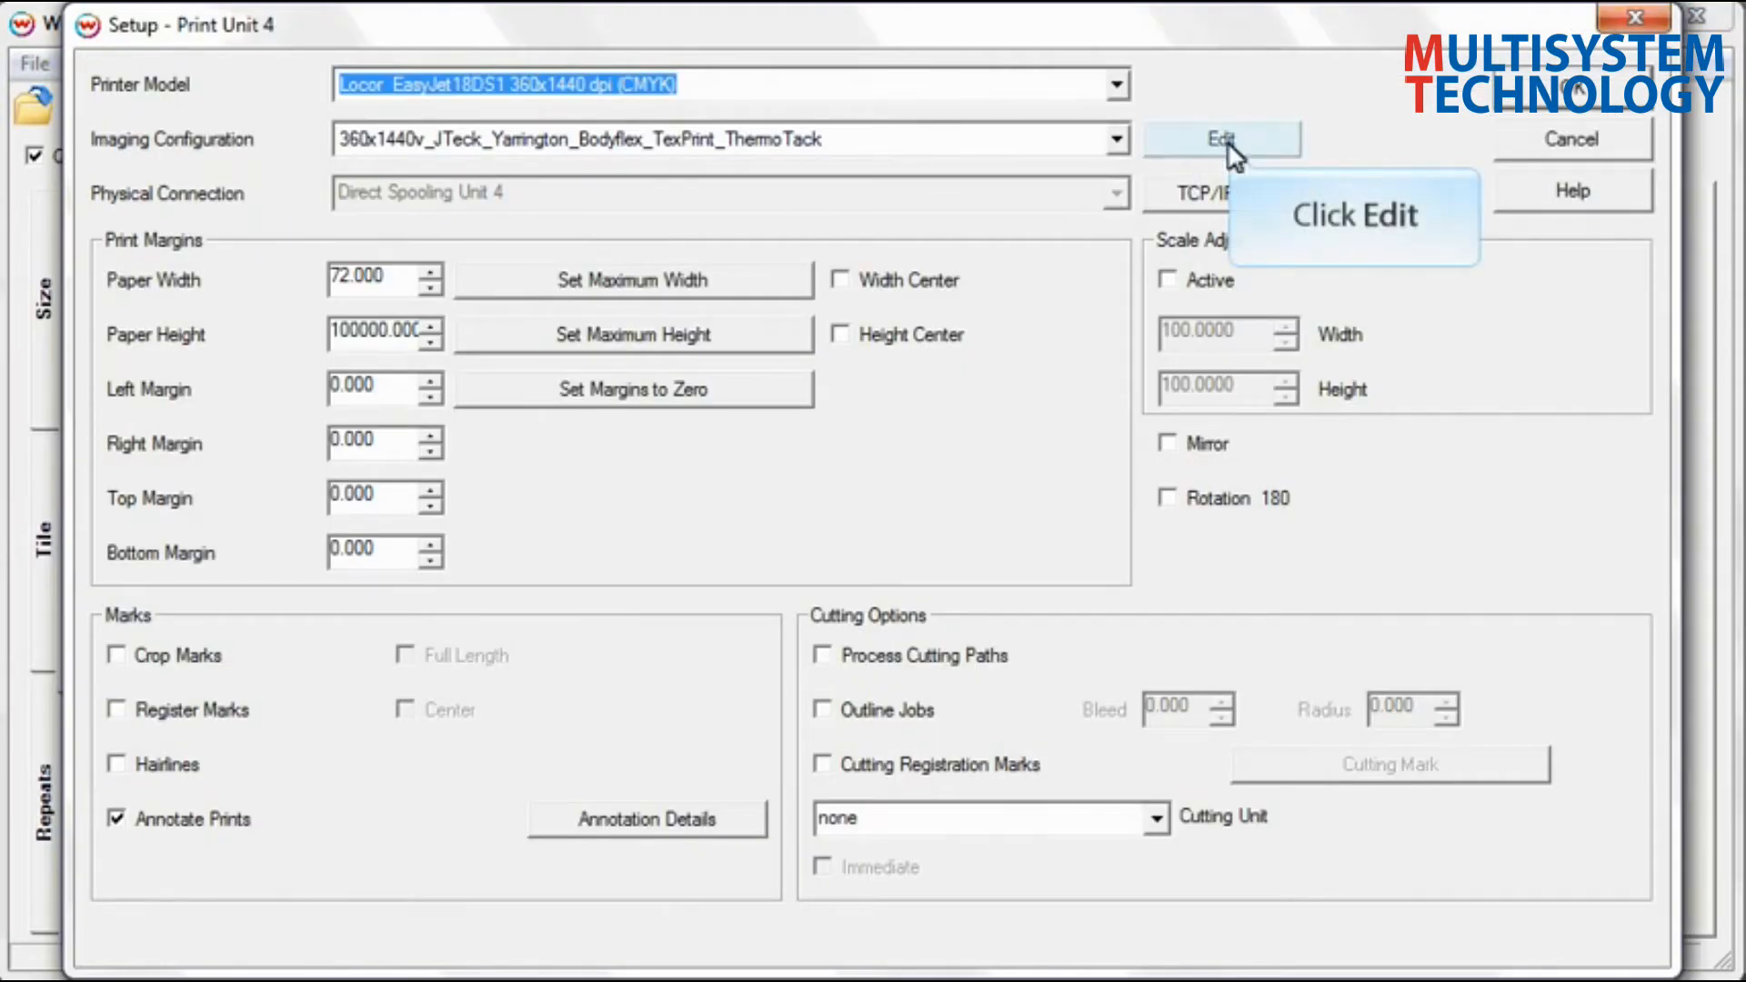
click(1220, 138)
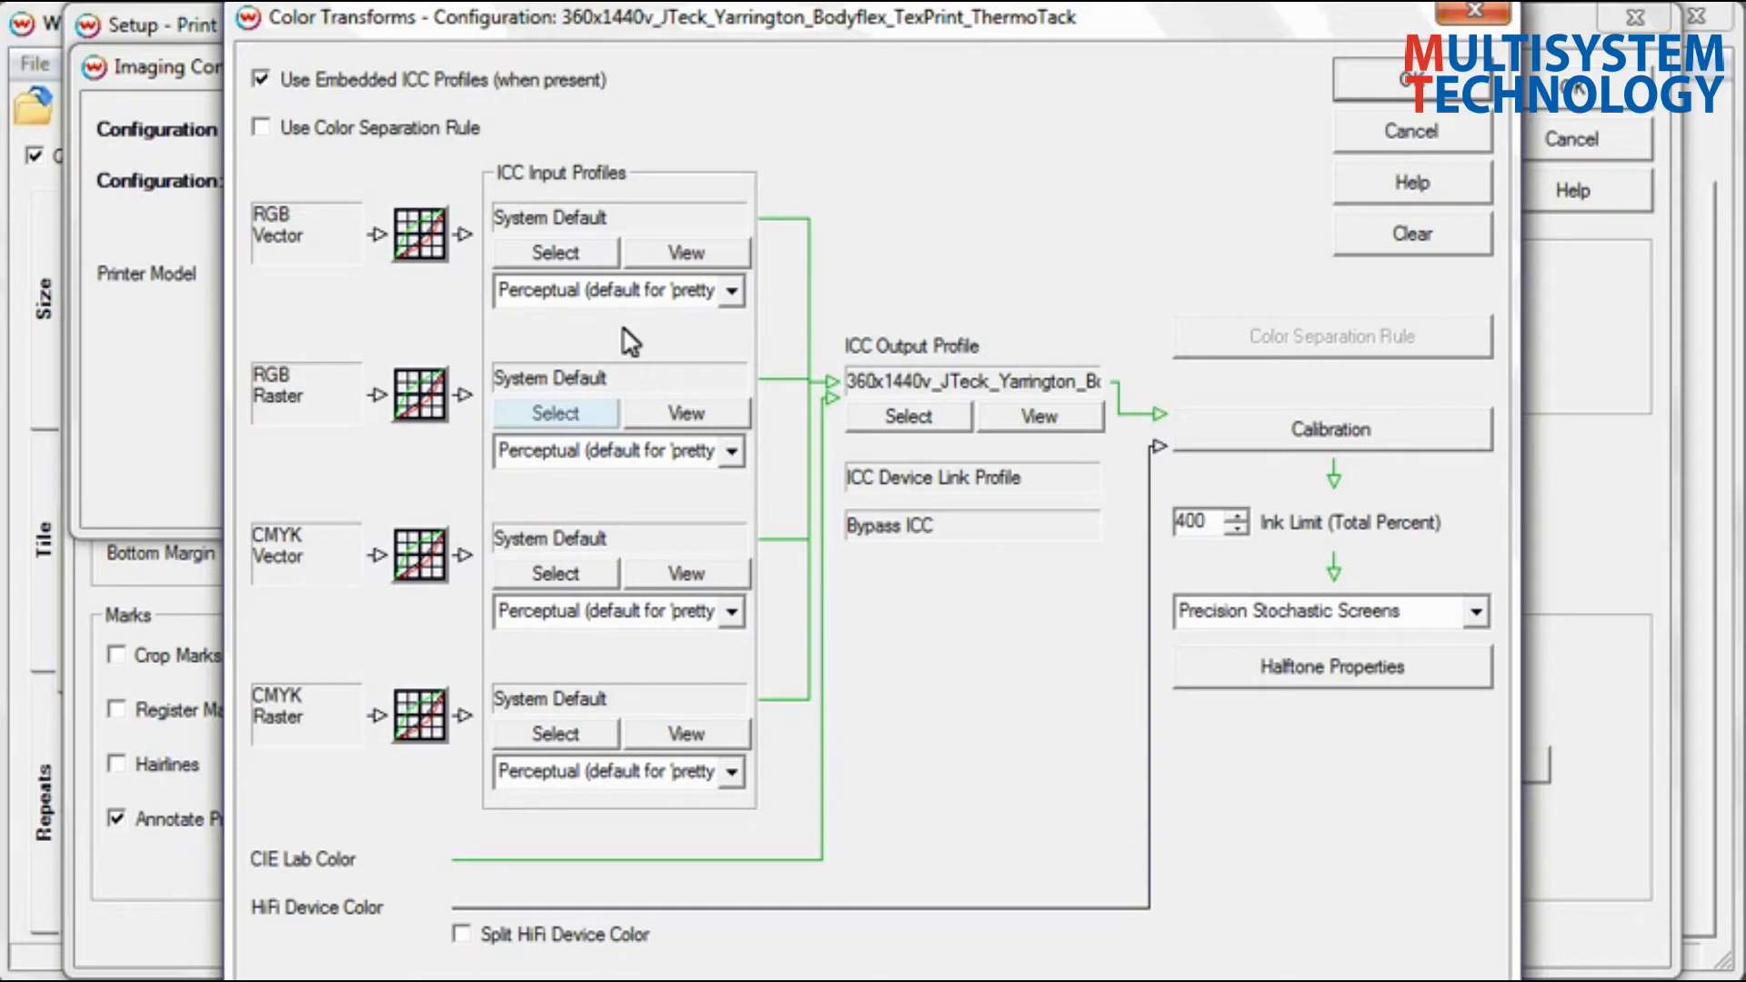
Show the selection choices for the RGB Raster input profile
click(552, 413)
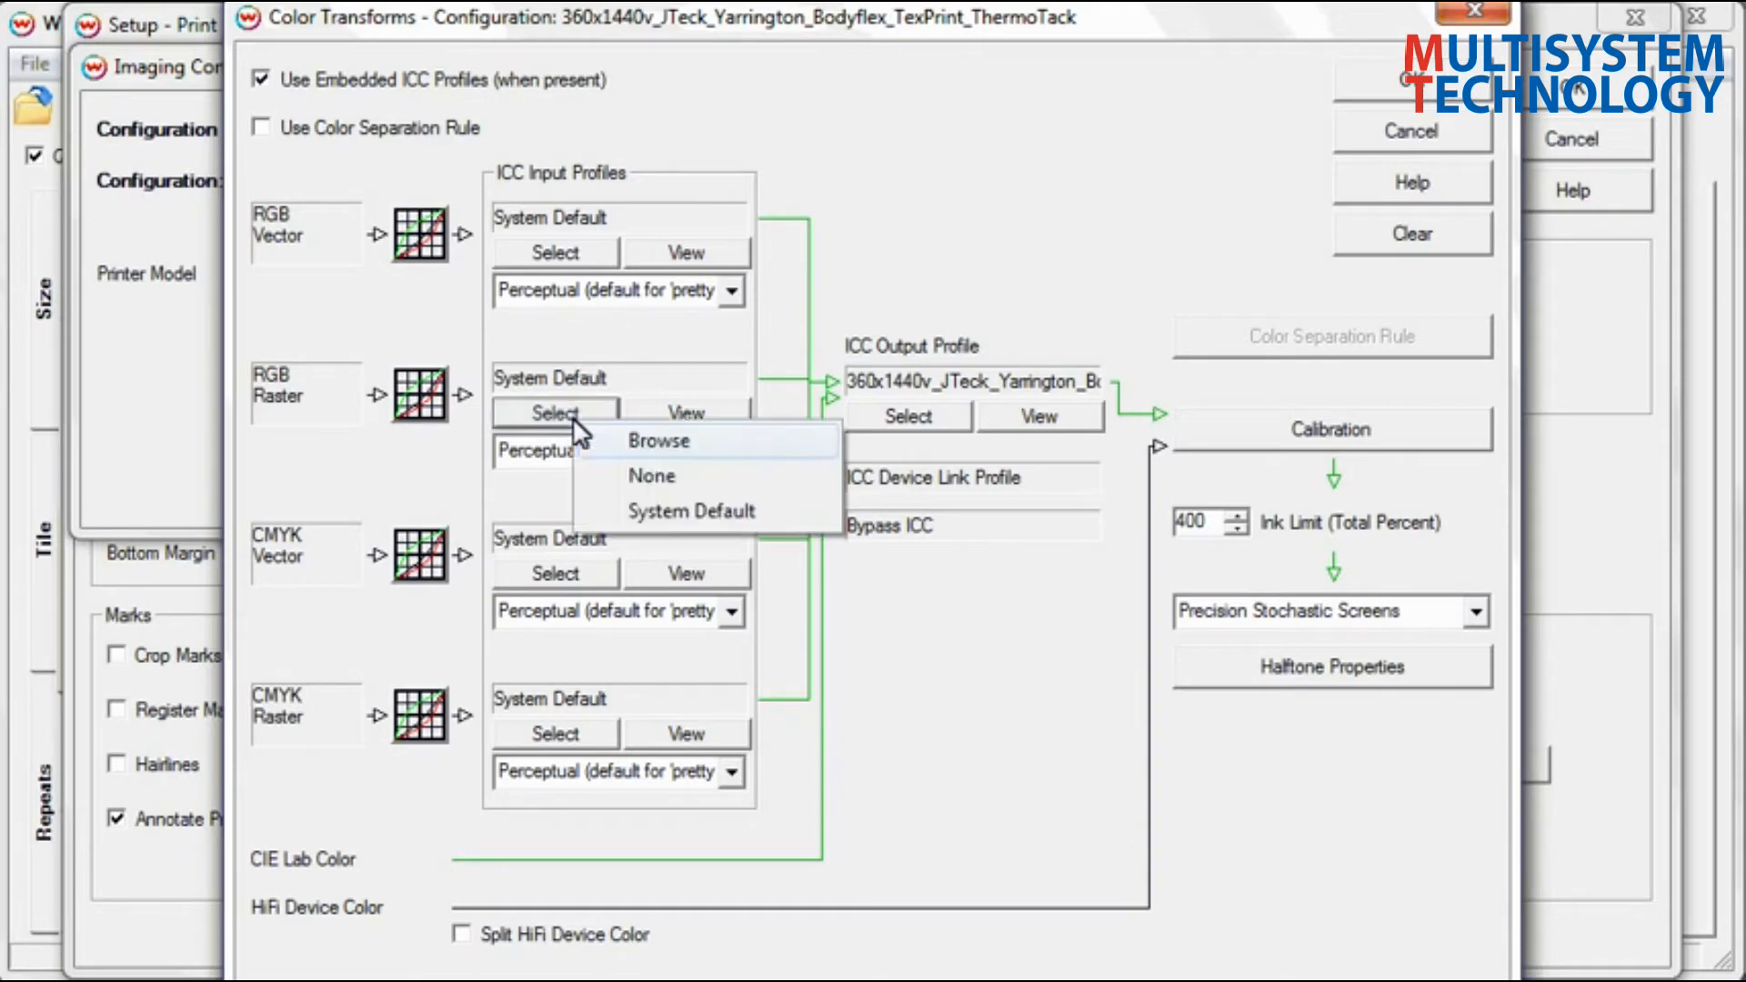
mouse_move(607, 446)
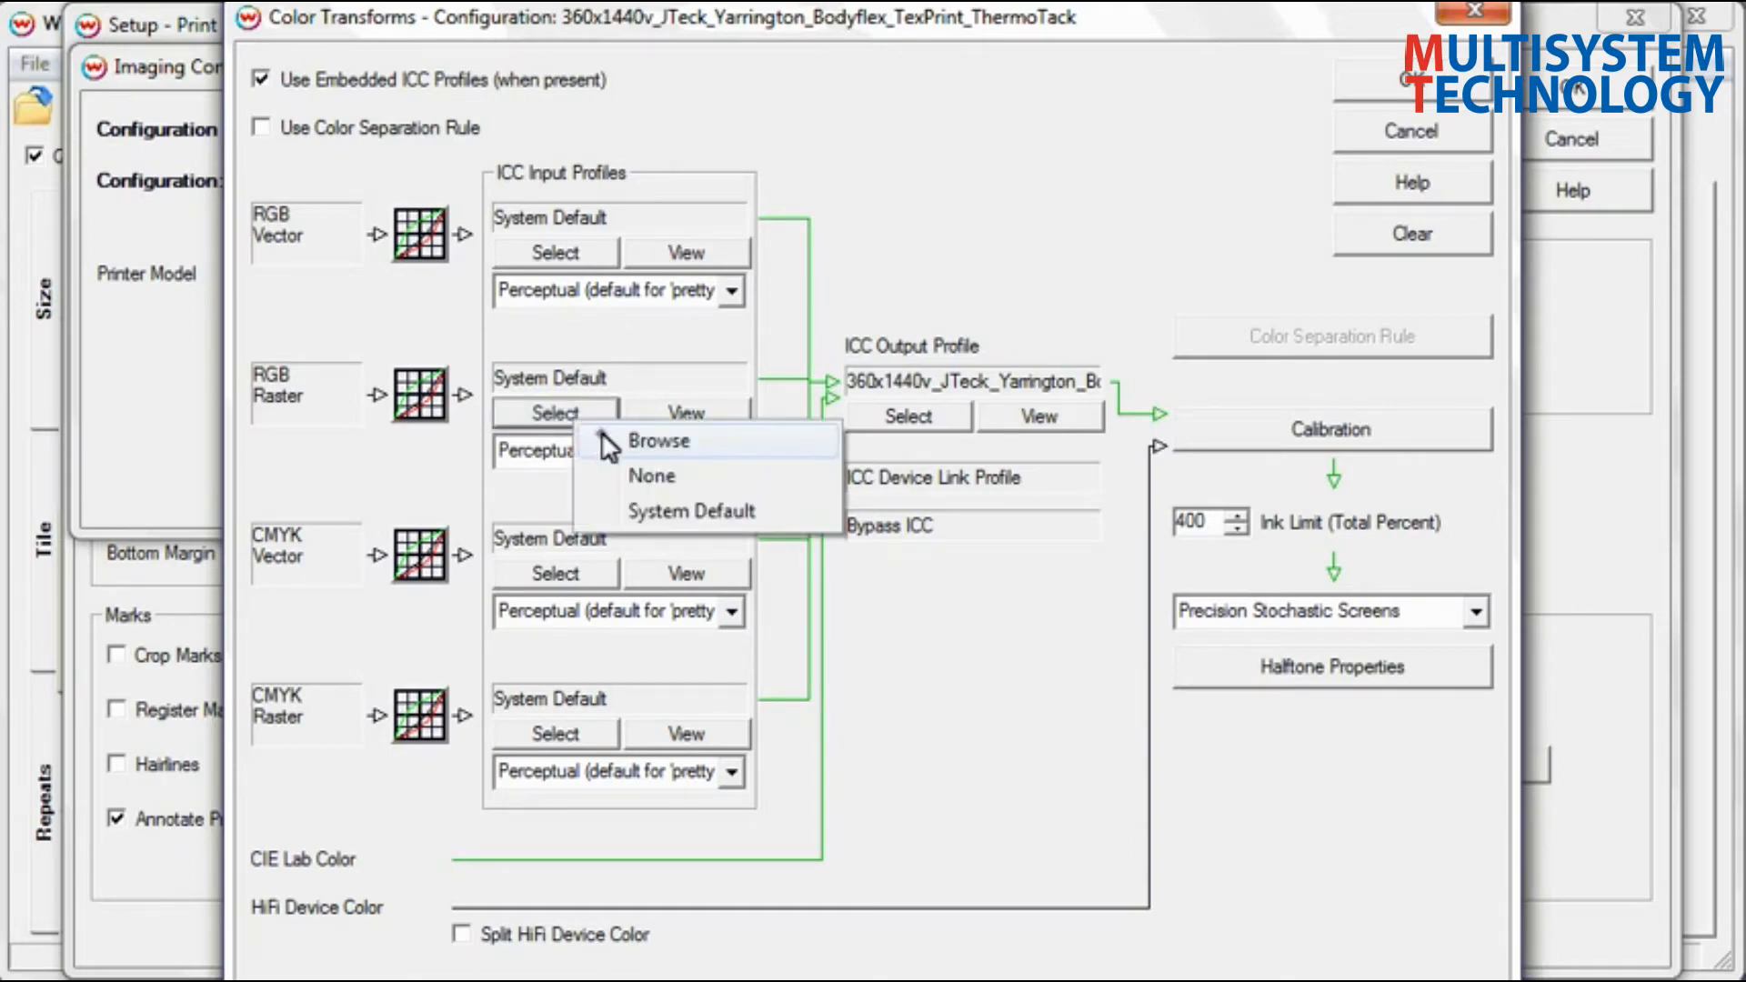
Browse to and load RGBinput_plus30saturation.icm as the RGB Raster input profile
click(658, 440)
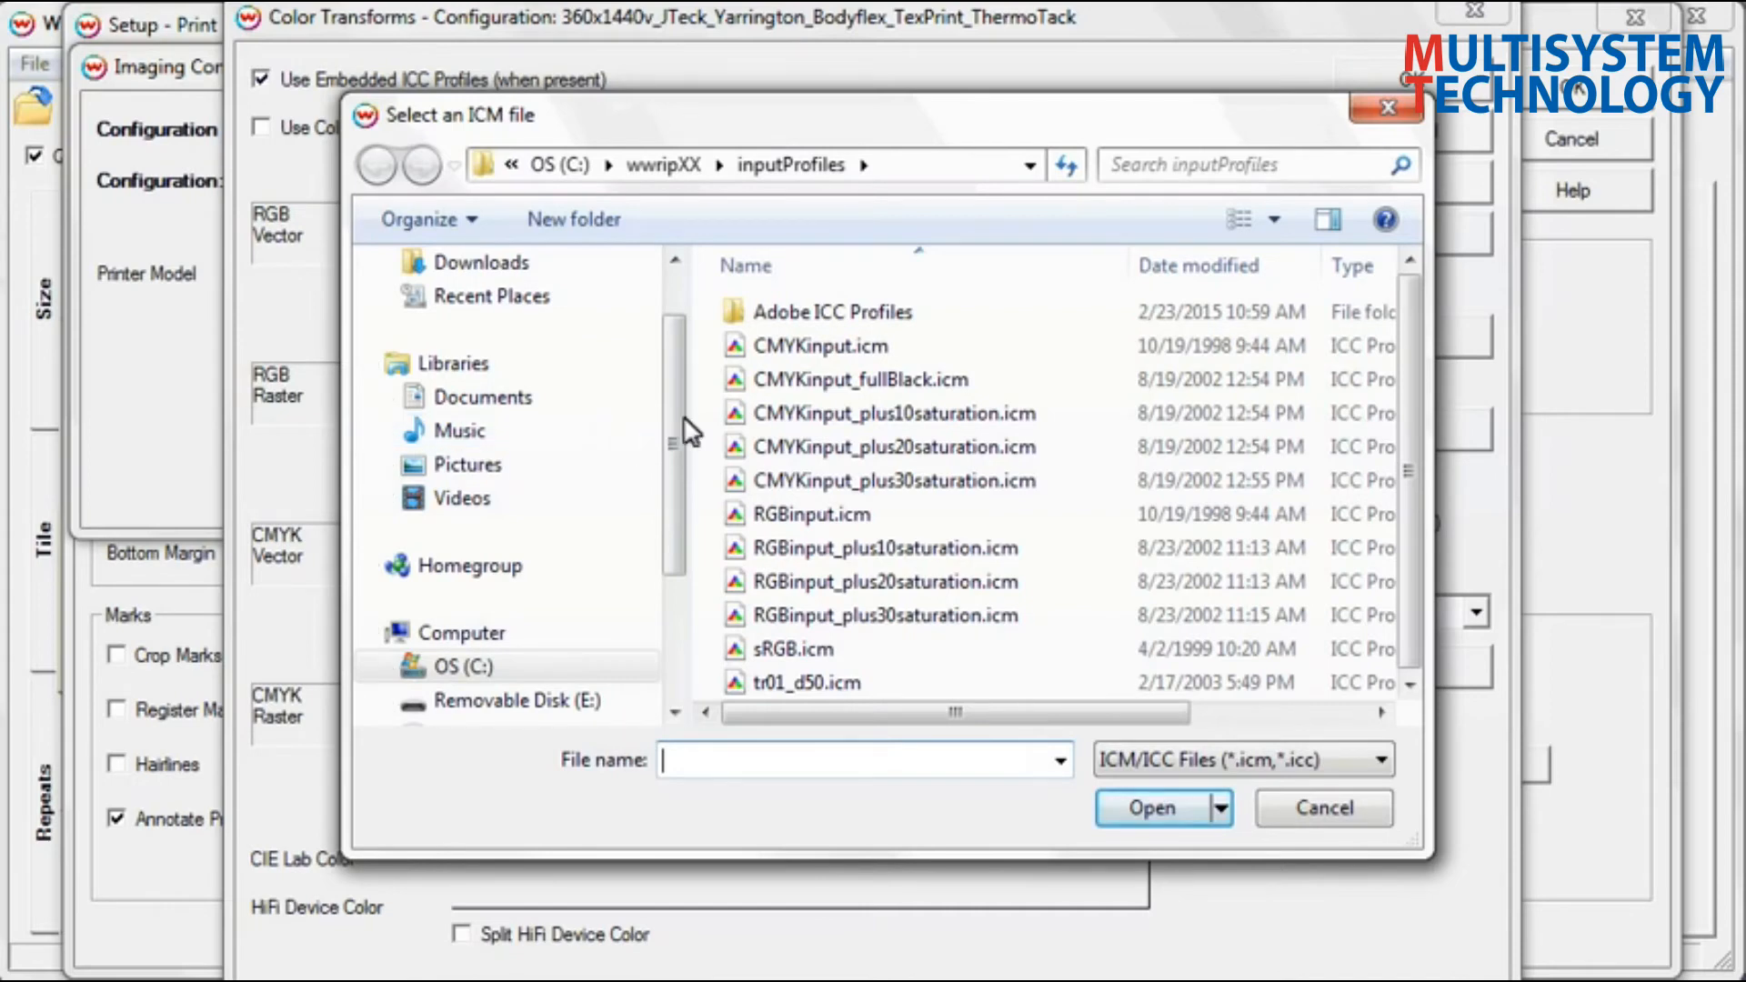
mouse_move(804, 199)
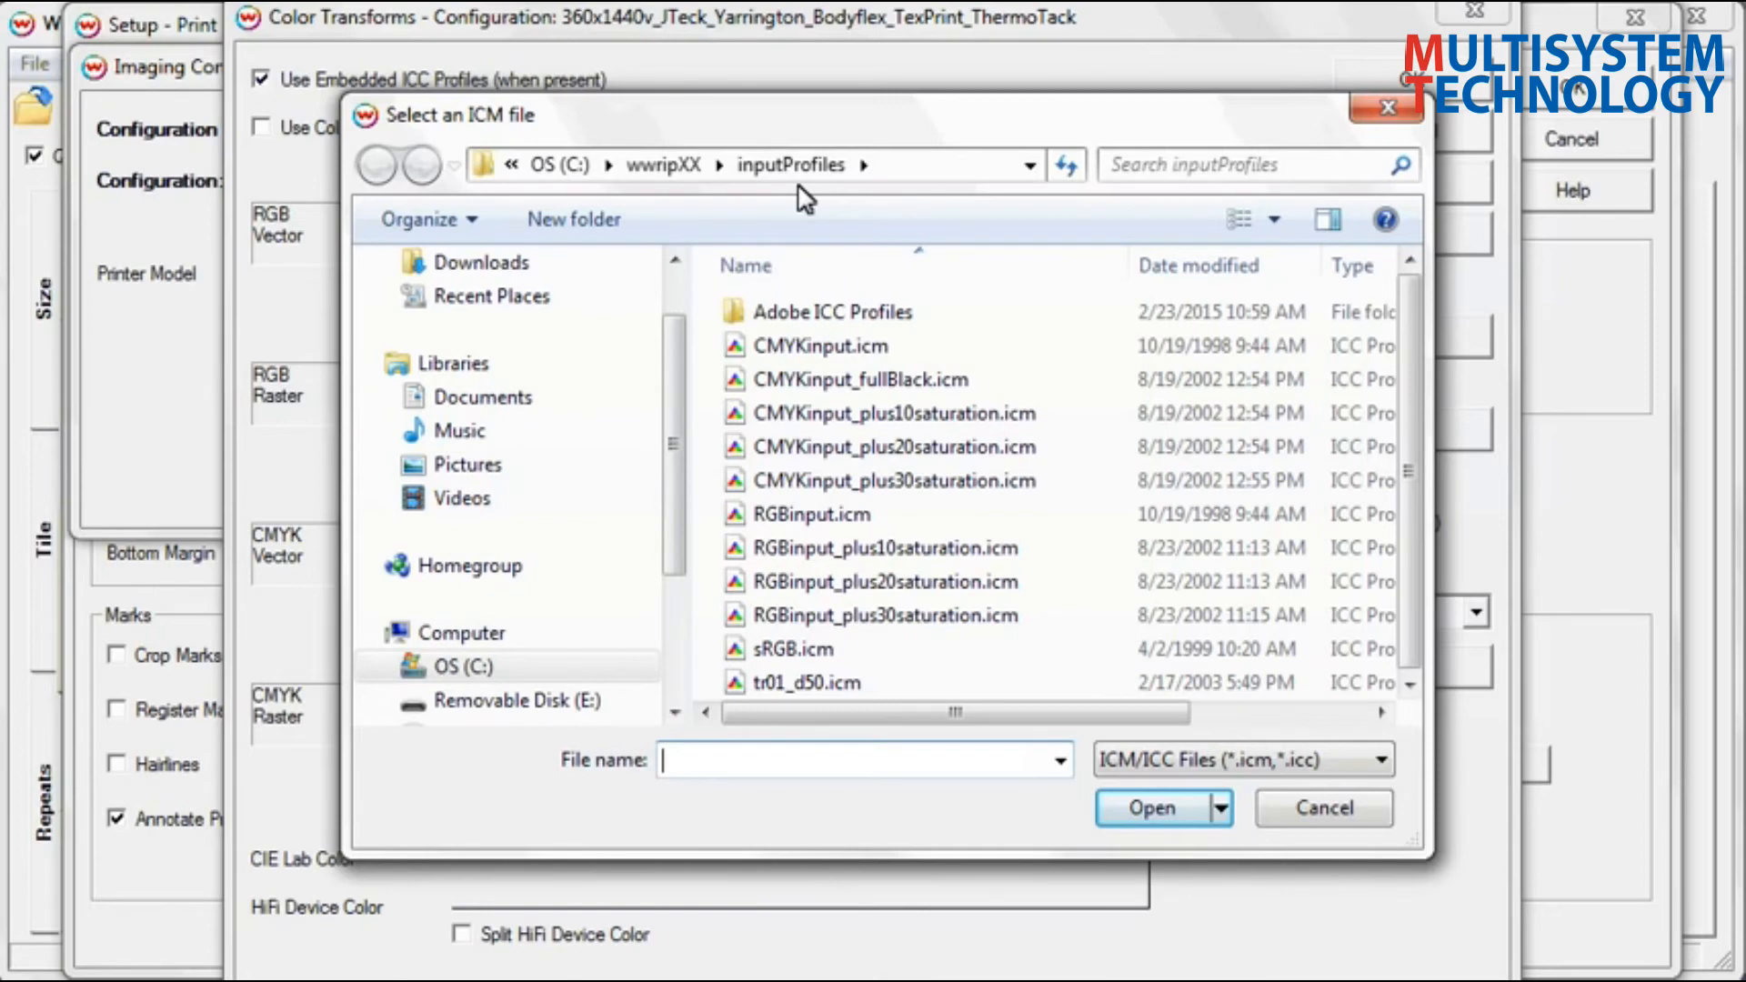
click(880, 614)
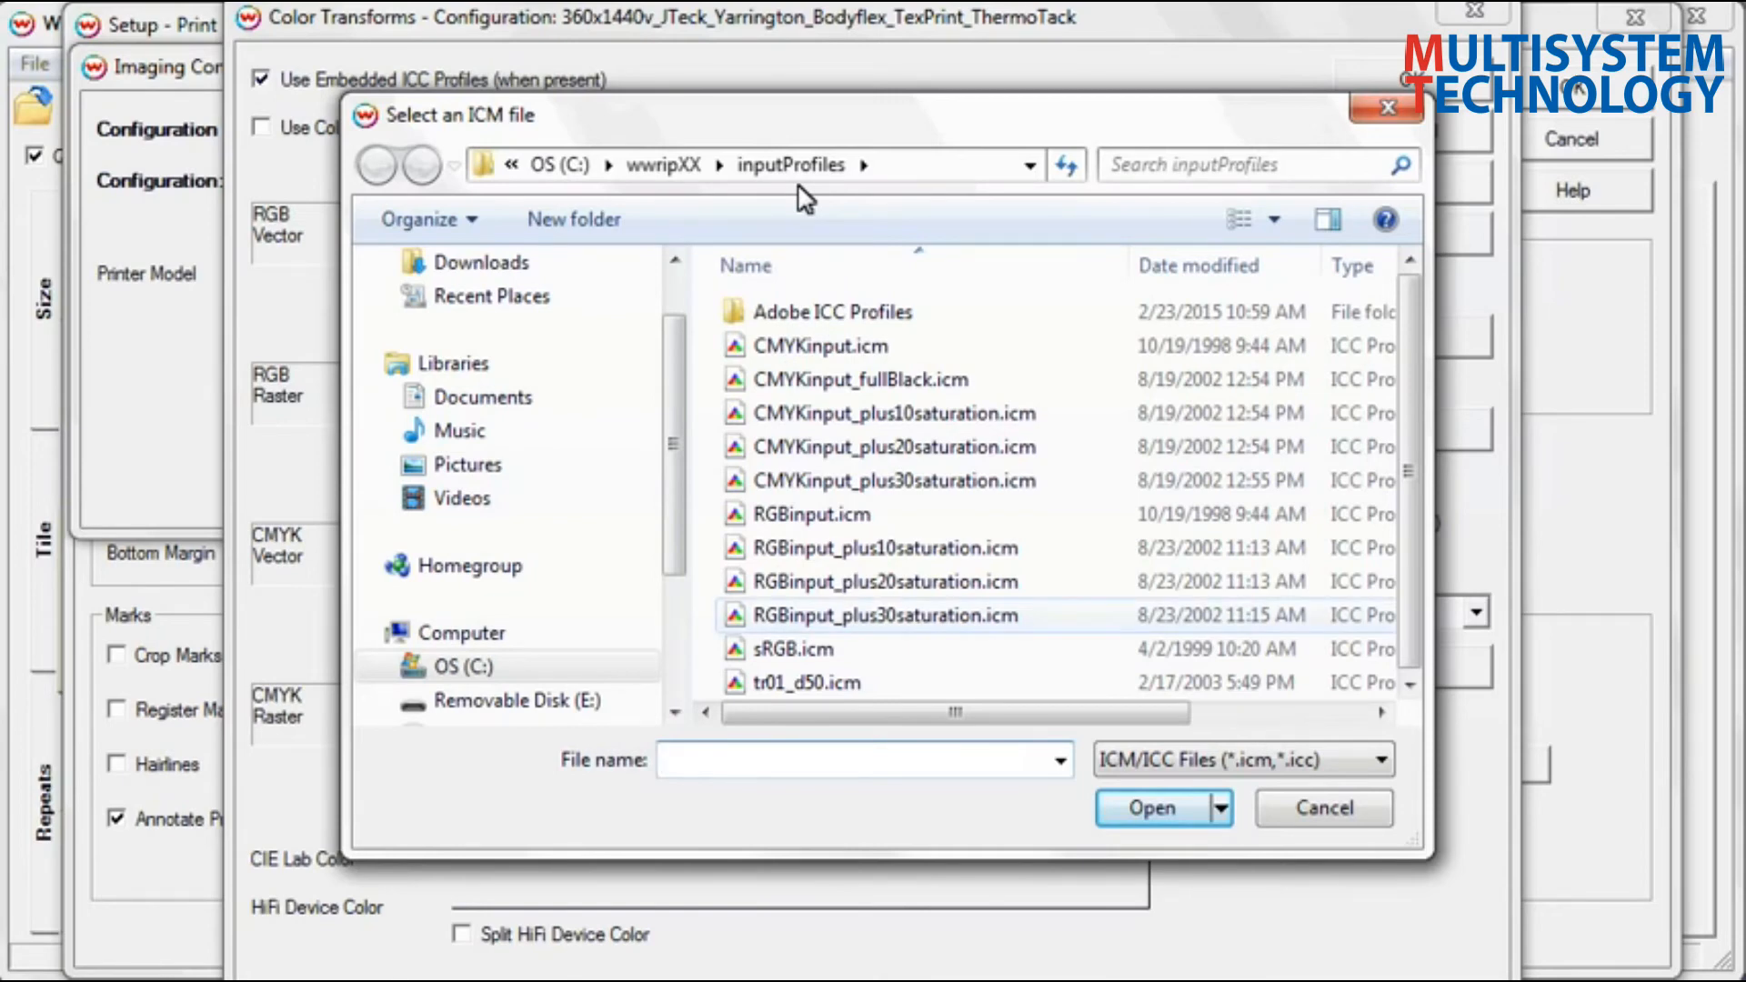
click(880, 615)
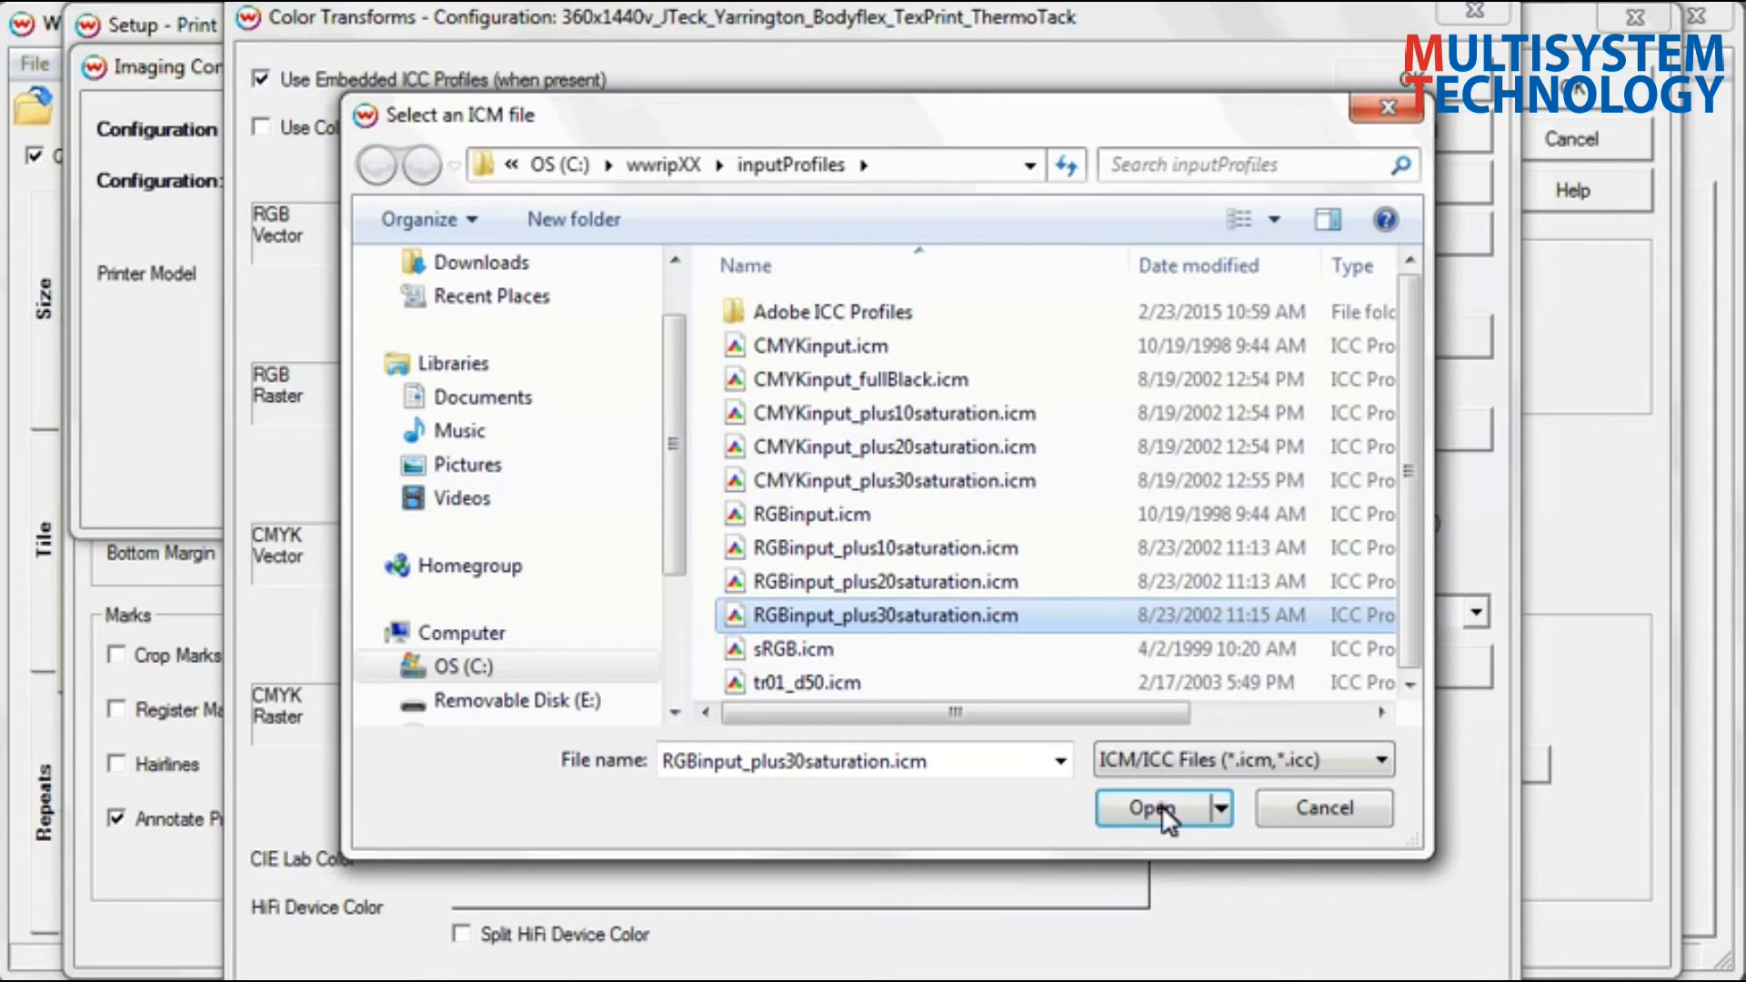
click(1149, 807)
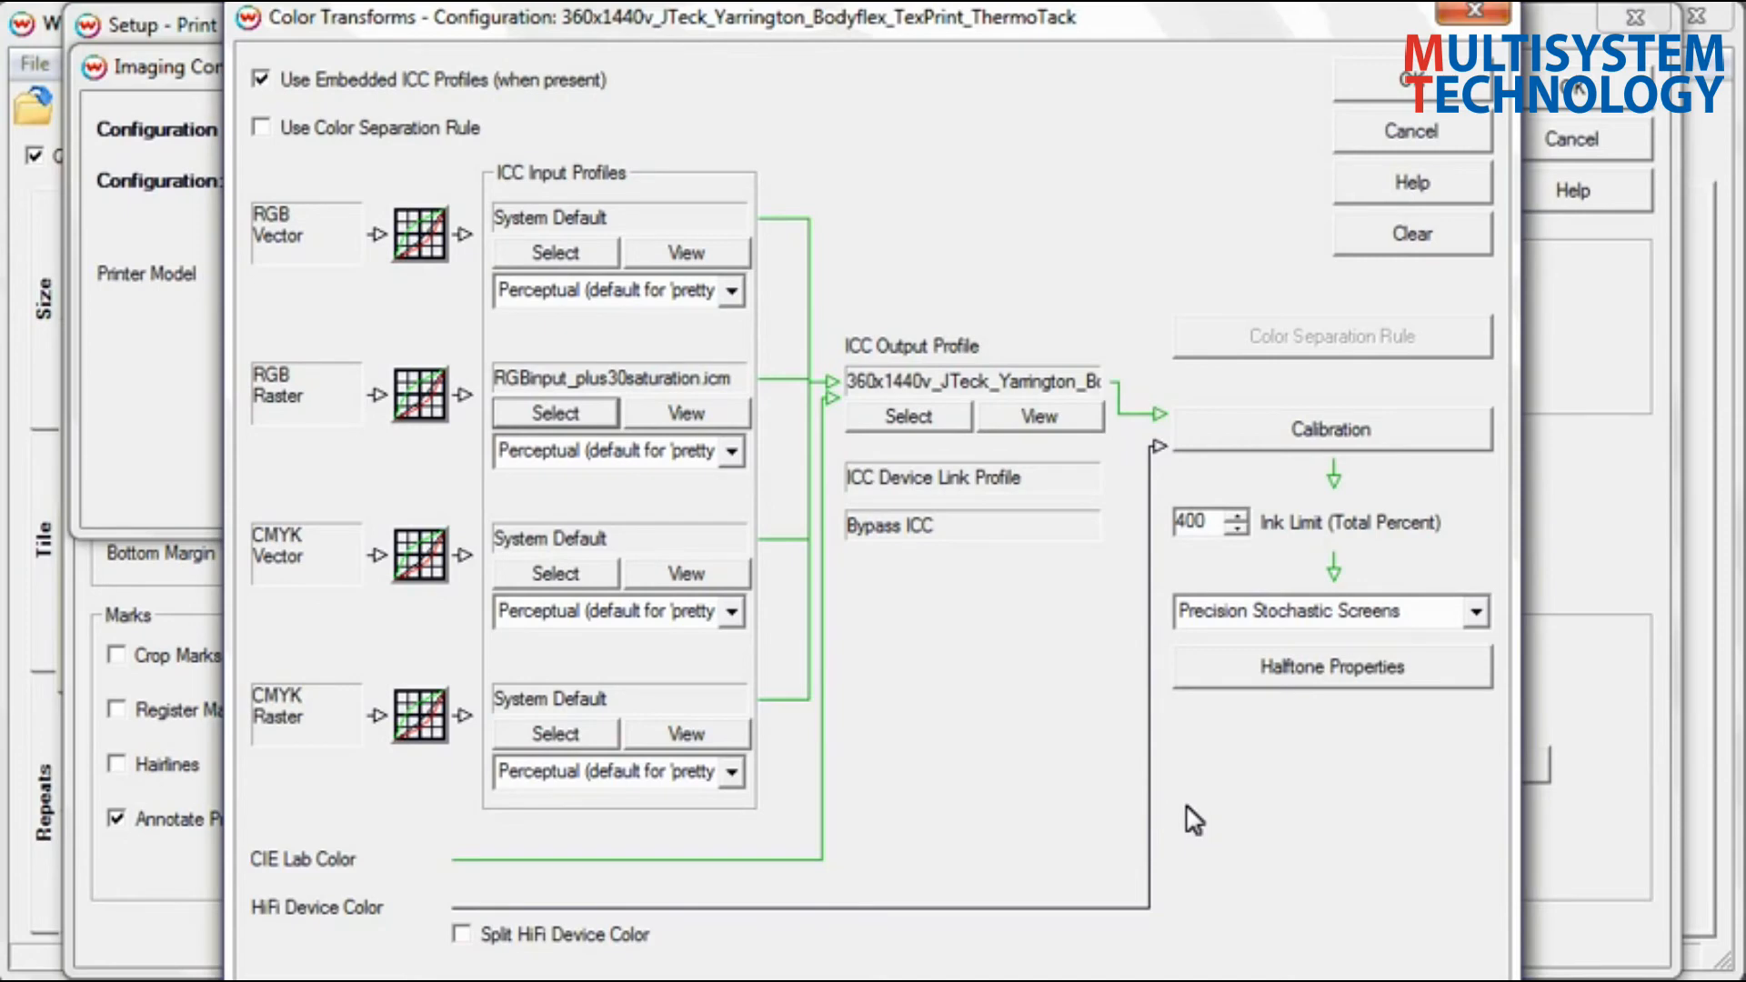
mouse_move(1414, 531)
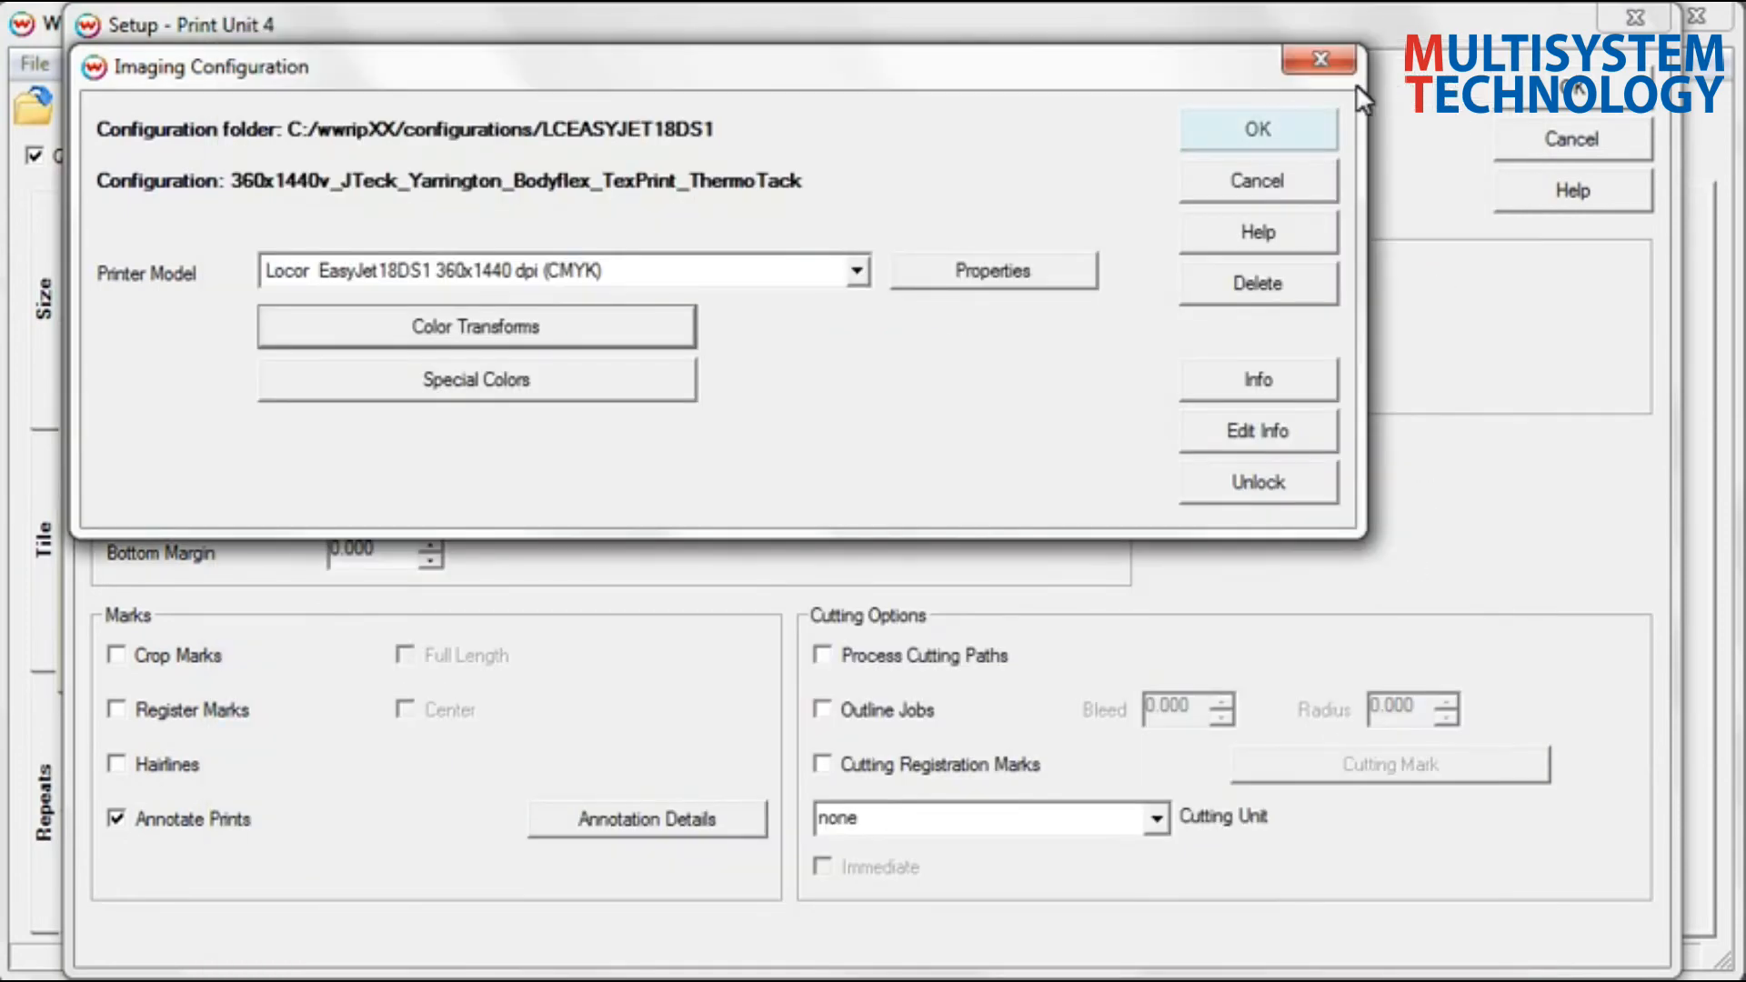
Save the configuration under a new name ending in _30sat and confirm the print setup
click(1257, 129)
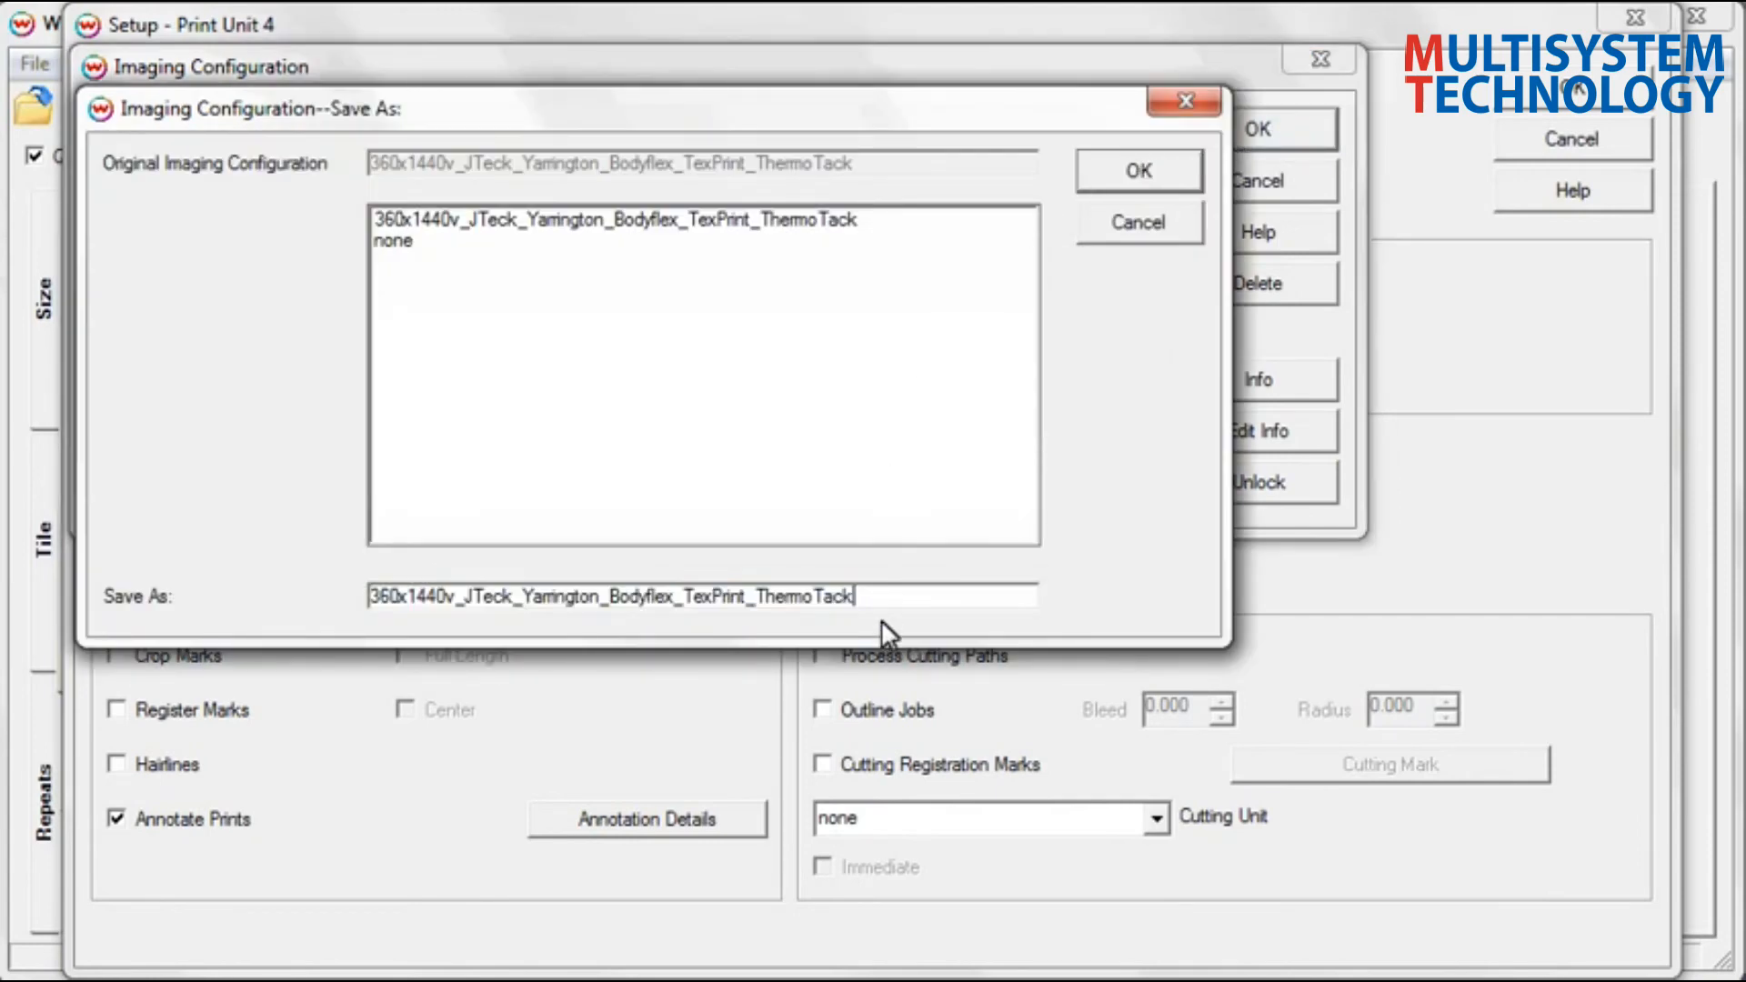
text(_30sat)
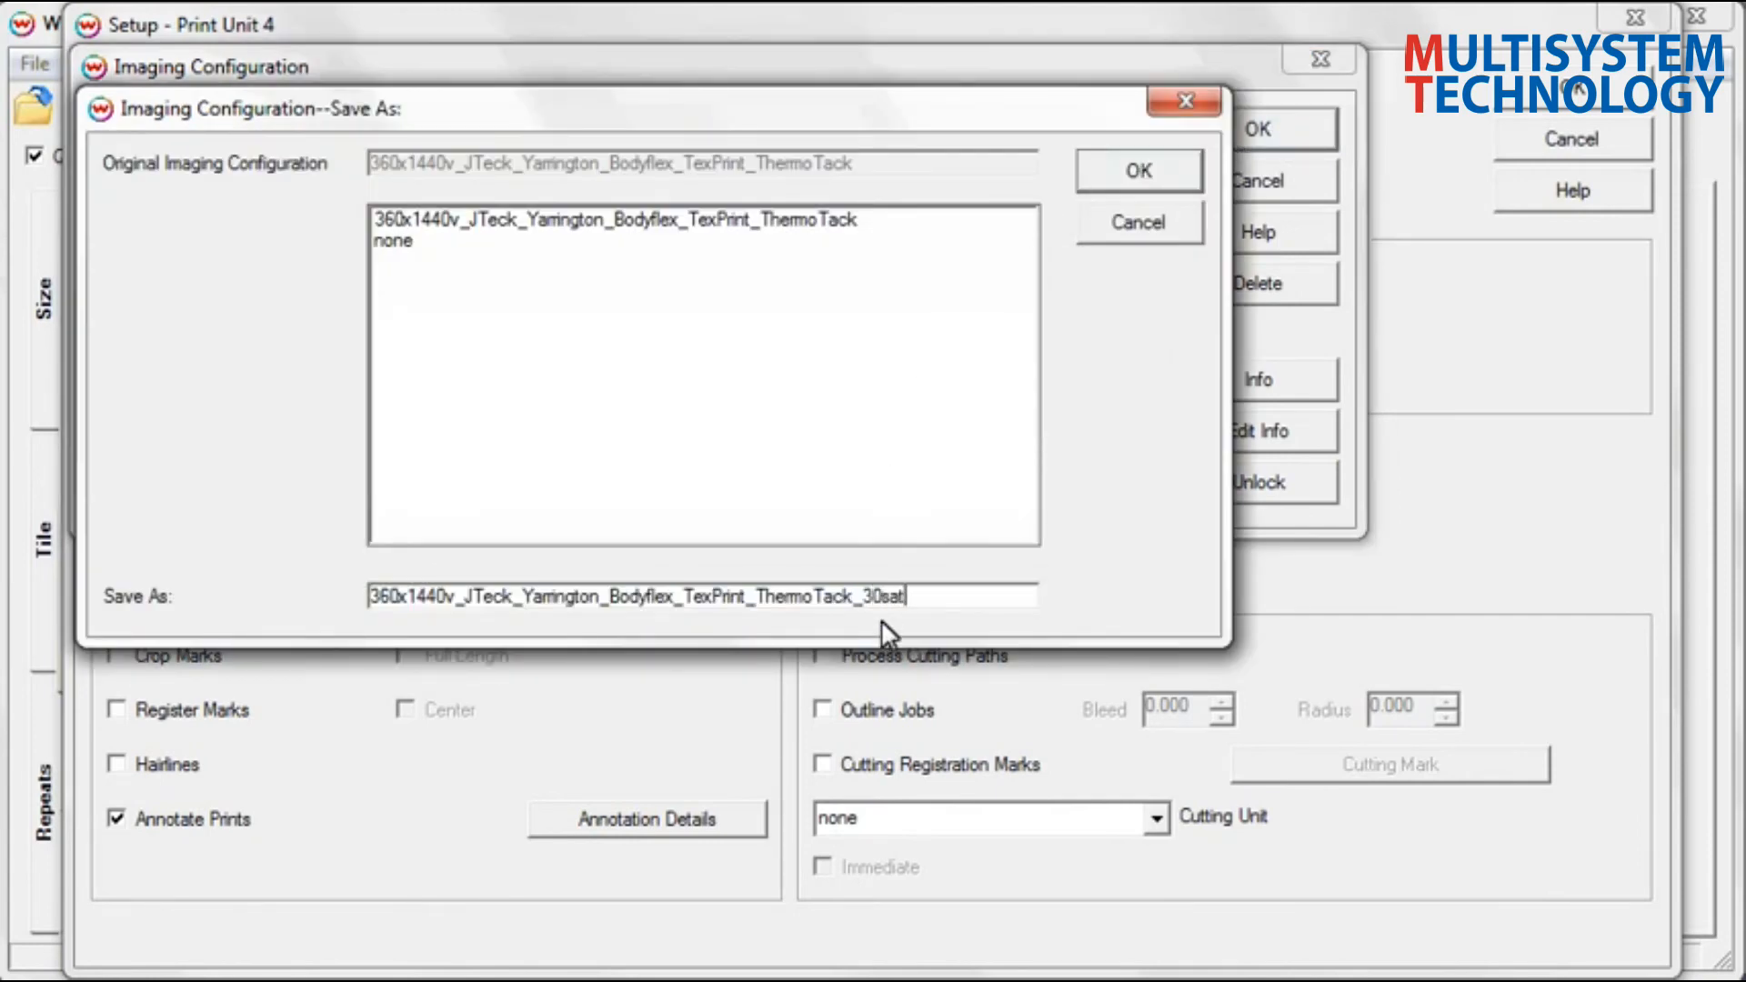
click(1136, 171)
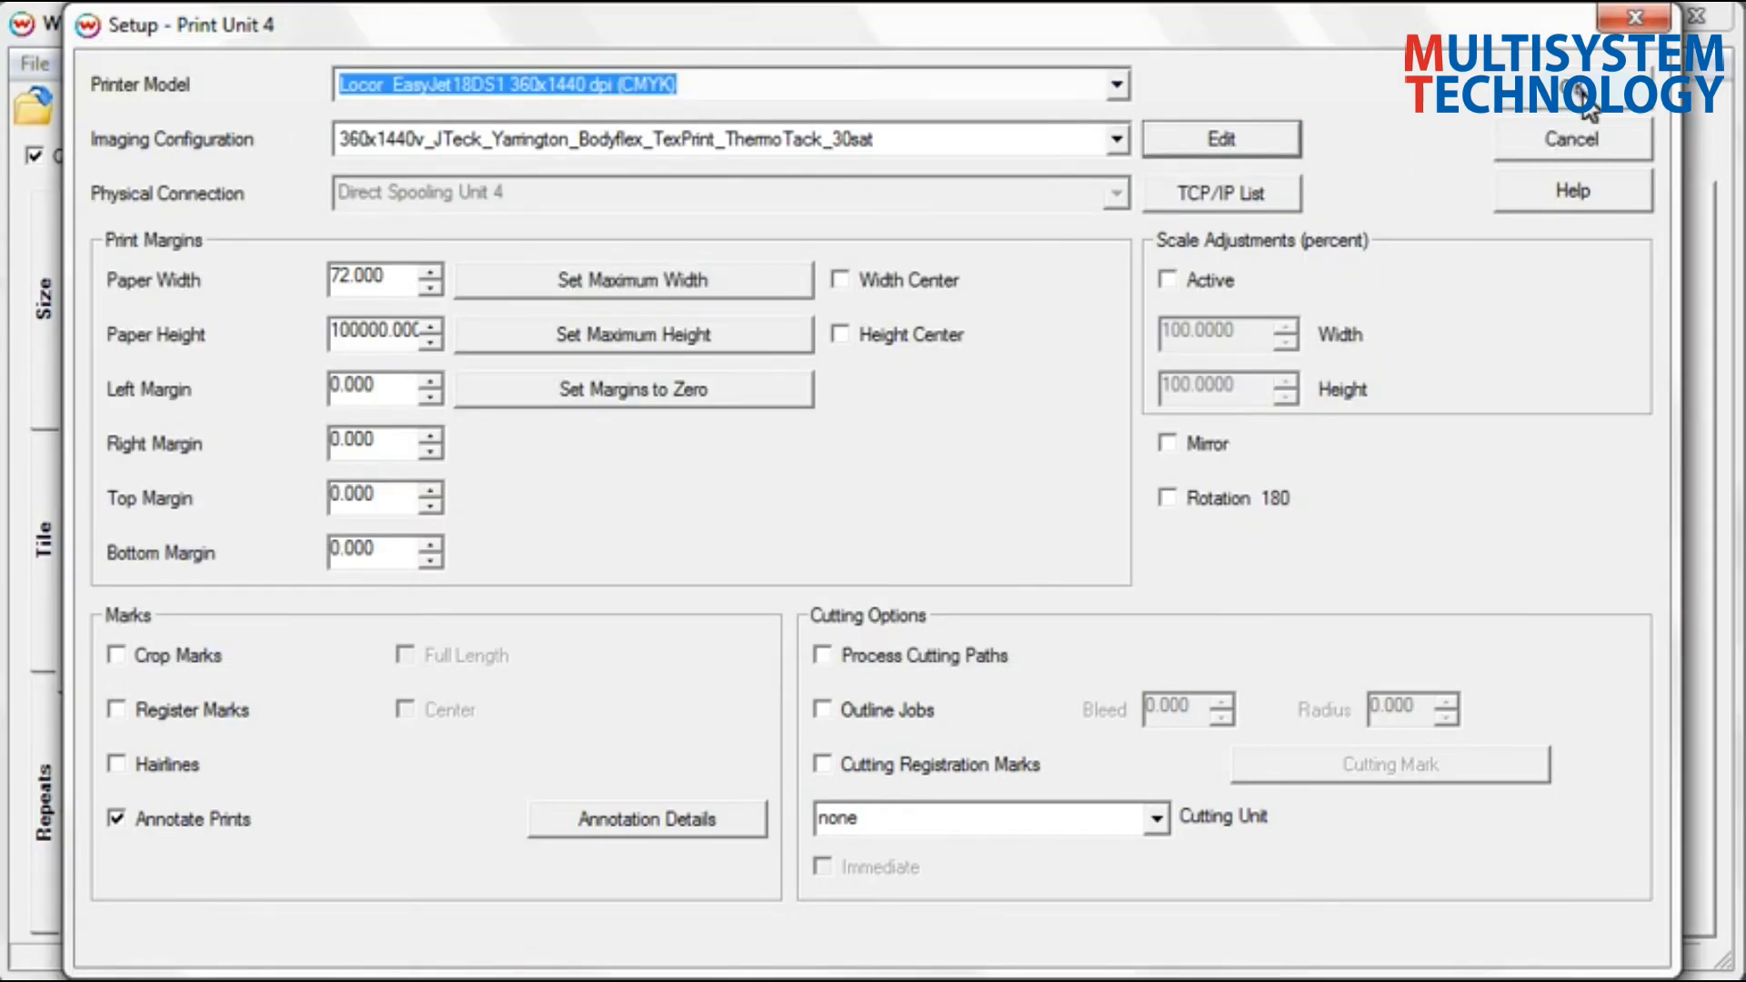
click(1572, 140)
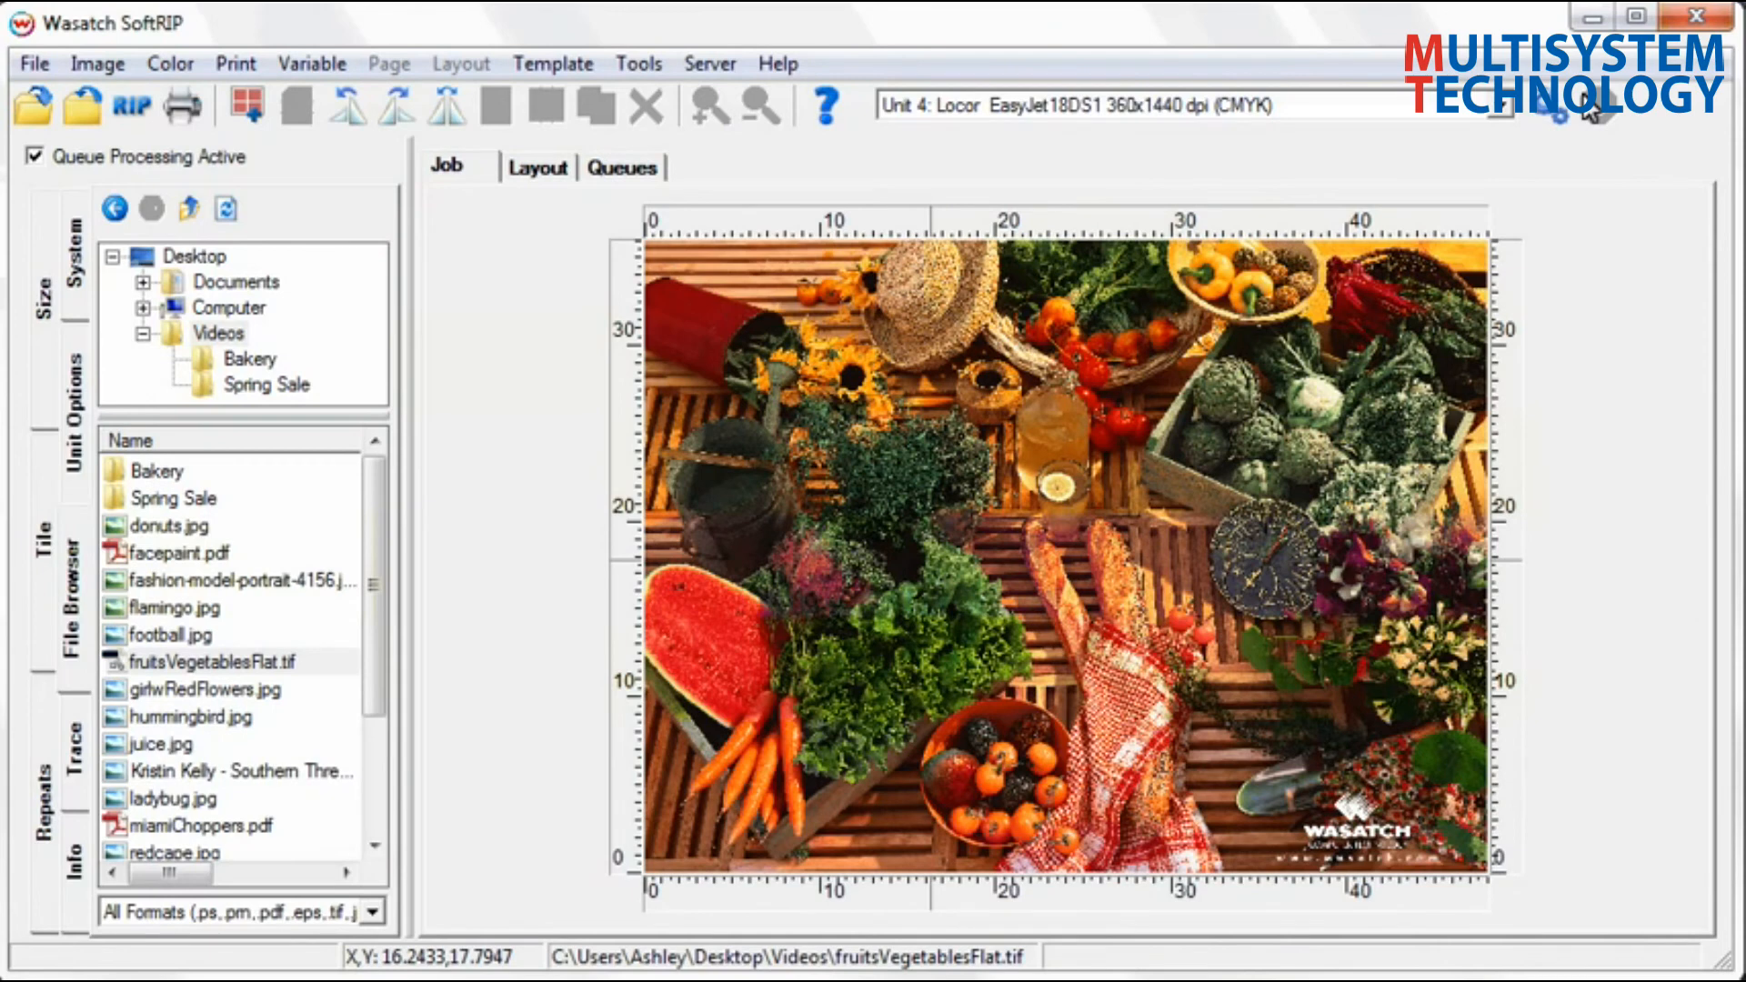